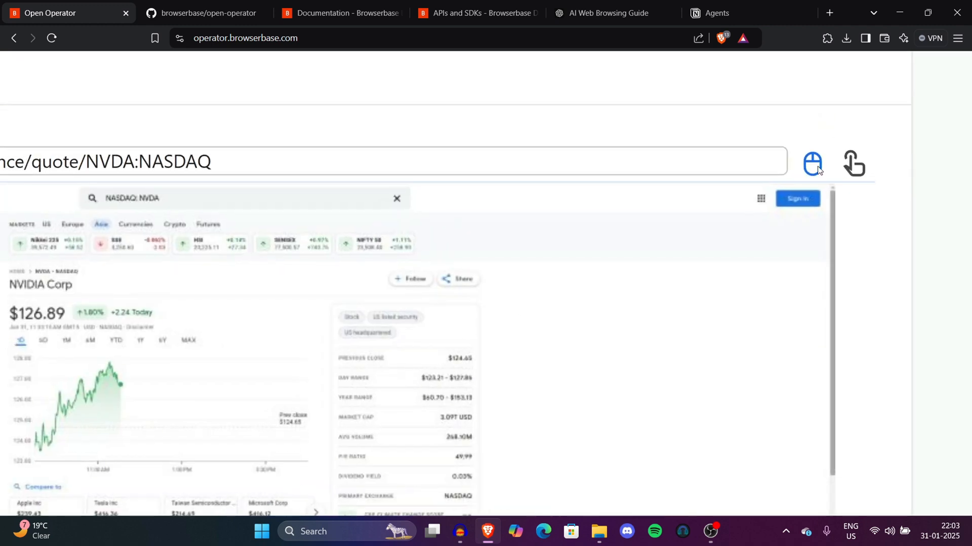
- Scroll Browserbase's homepage down to the Use Cases section, then return to Open Operator's start page
{"action": "scroll", "scroll_direction": "down", "scroll_amount": 3}
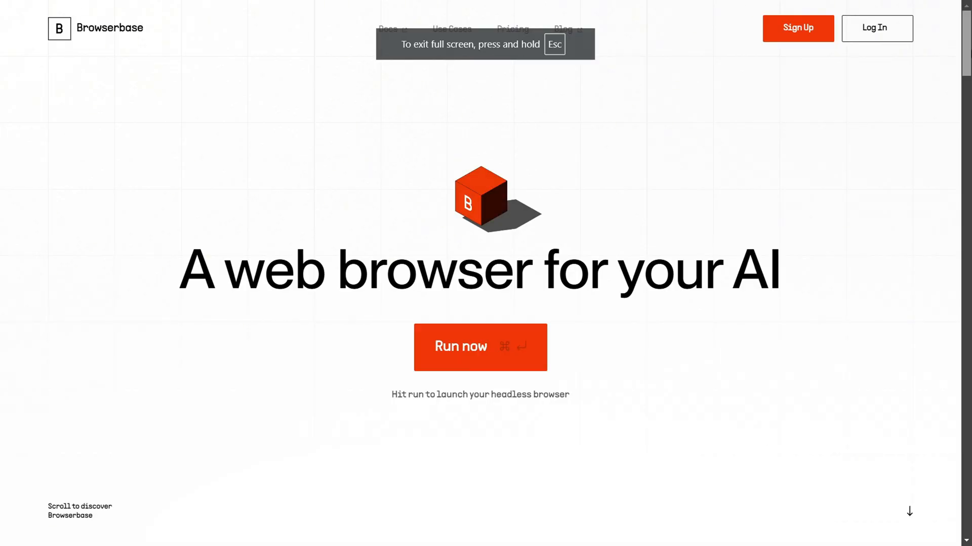
{"action": "scroll", "scroll_direction": "down", "scroll_amount": 3}
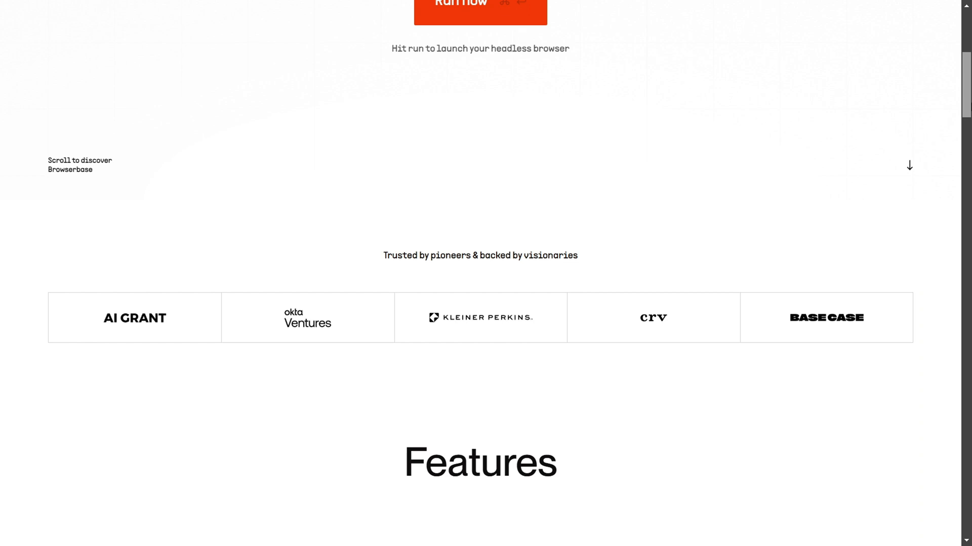
{"action": "scroll", "scroll_direction": "down", "scroll_amount": 3}
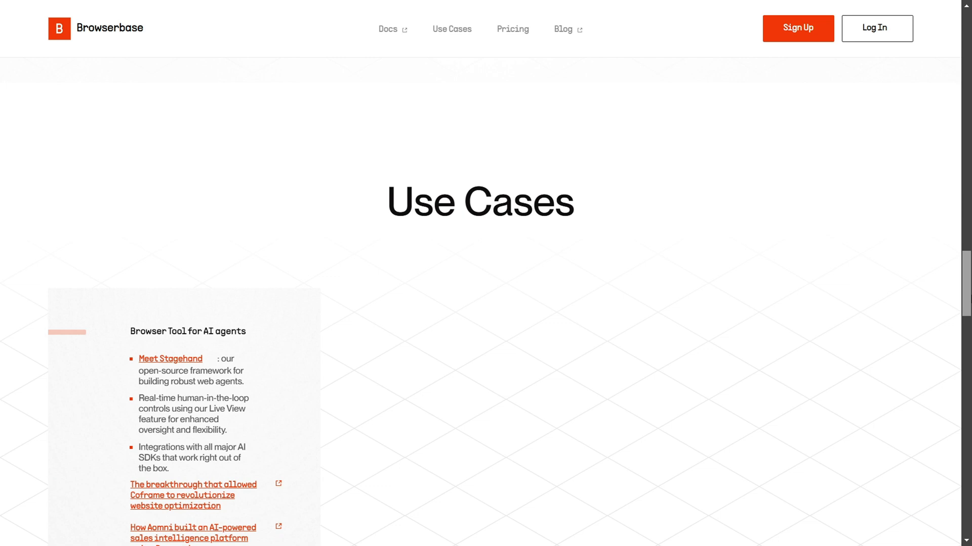
{"action": "scroll", "scroll_direction": "down", "scroll_amount": 3}
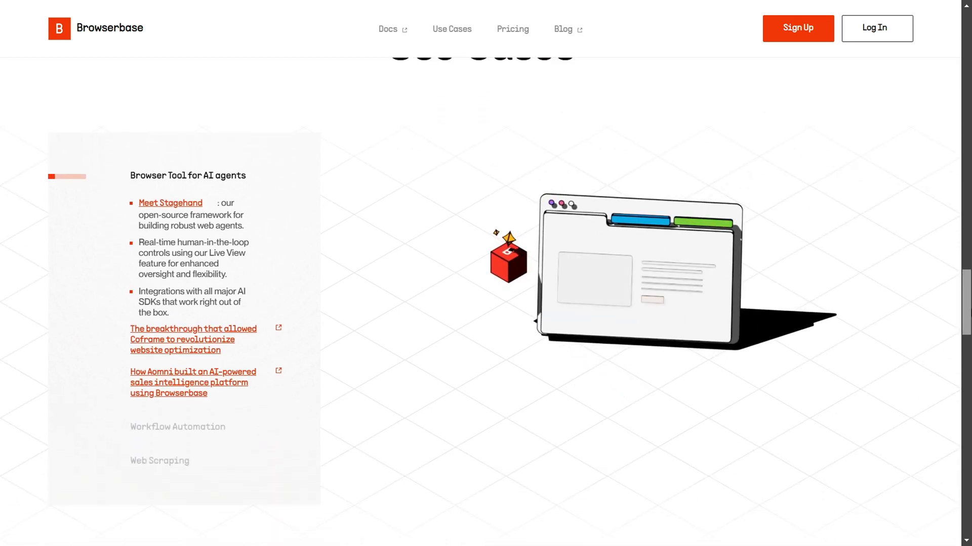
{"action": "left_click", "coordinate": [513, 28]}
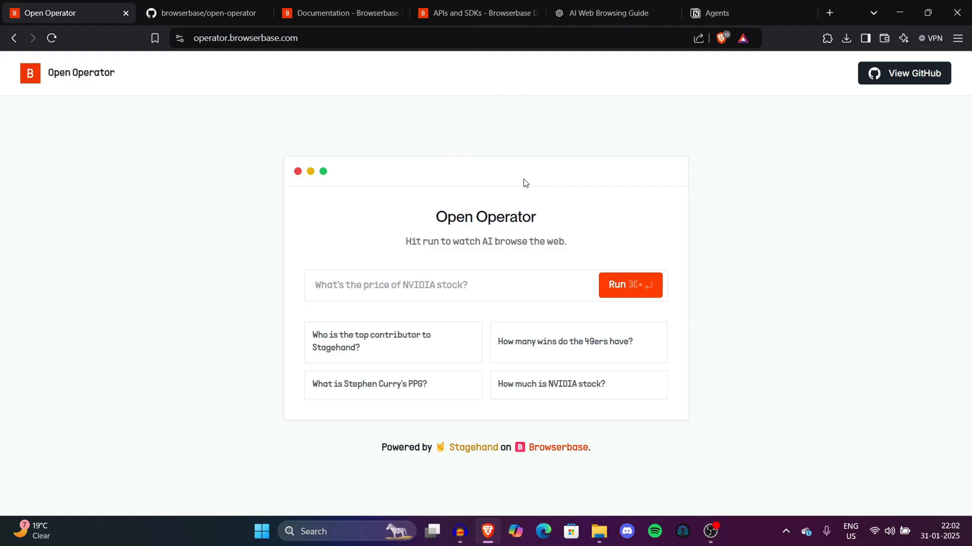
{"action": "mouse_move", "coordinate": [285, 172]}
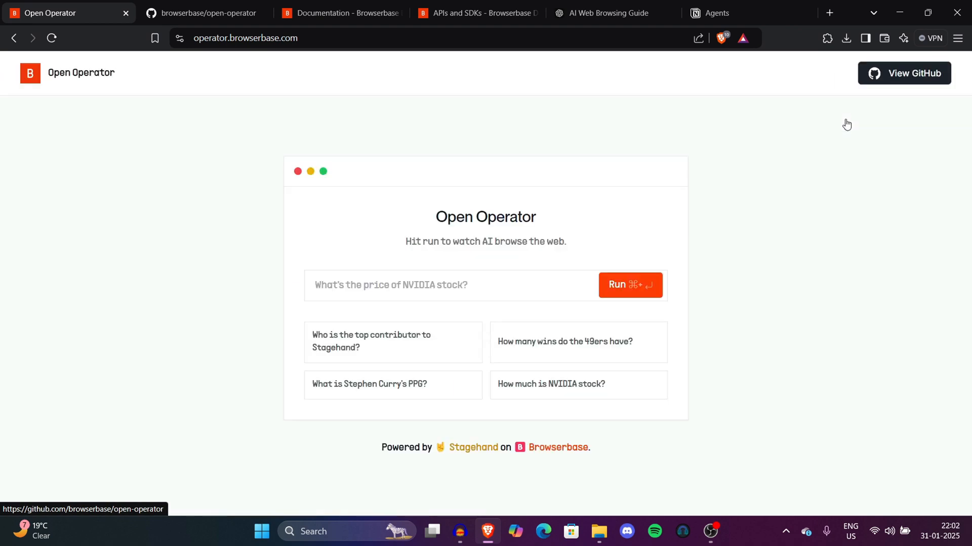
{"action": "mouse_move", "coordinate": [469, 395]}
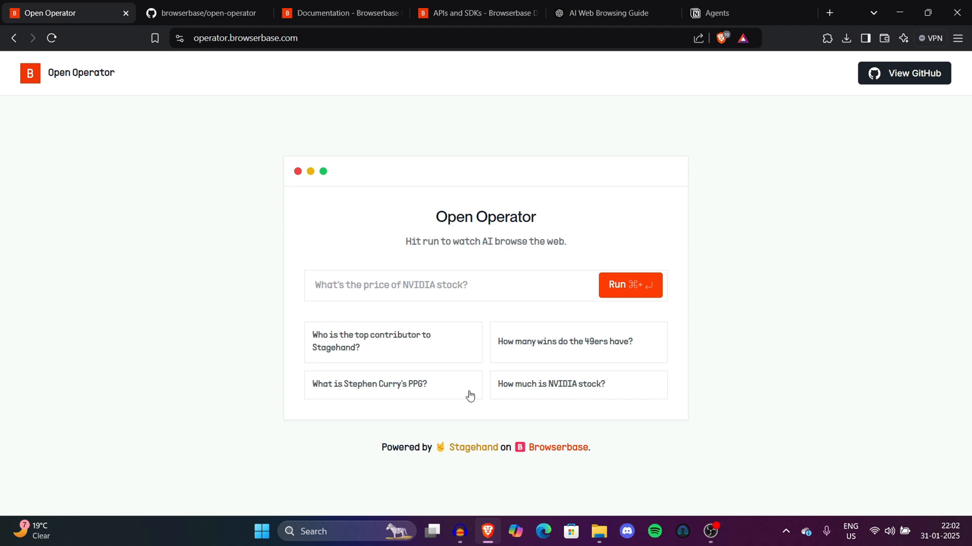
{"action": "left_click", "coordinate": [423, 285]}
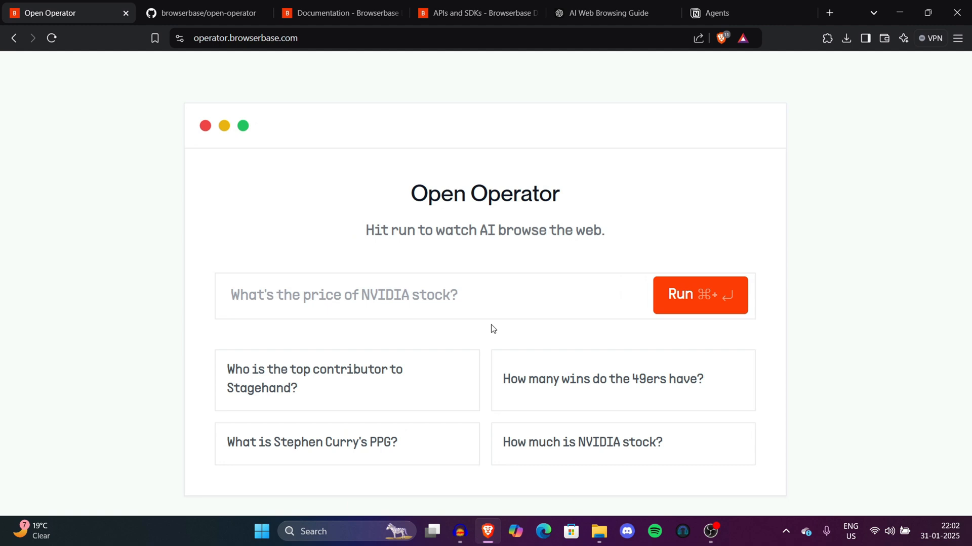
{"action": "mouse_move", "coordinate": [524, 443]}
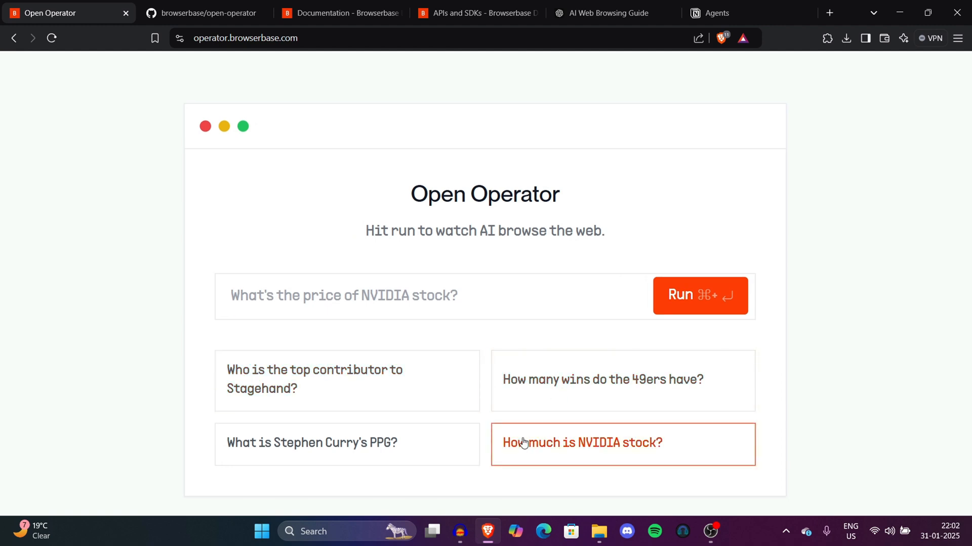
{"action": "scroll", "scroll_direction": "down", "scroll_amount": 3}
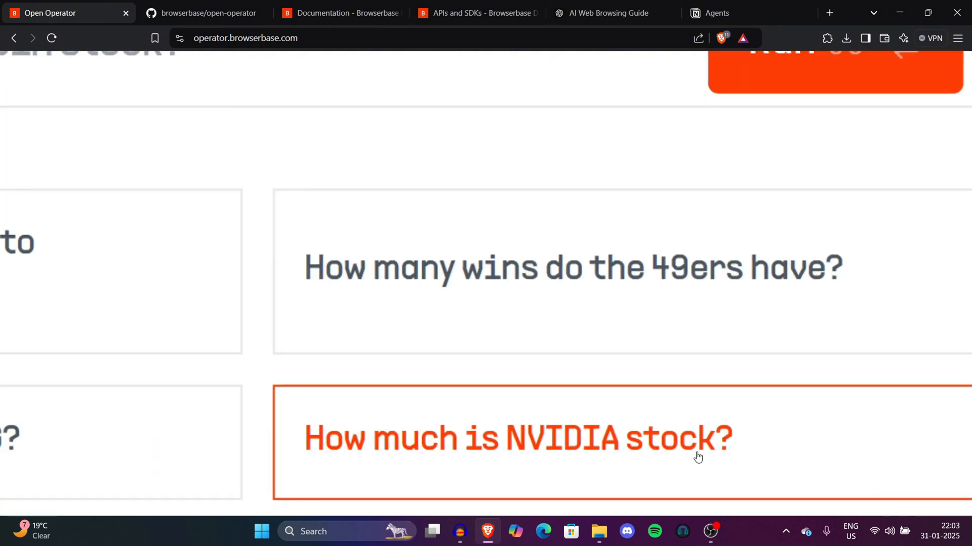
- Run the 'How much is NVIDIA stock?' example and select text in the agent view while it loads
{"action": "left_click", "coordinate": [517, 437]}
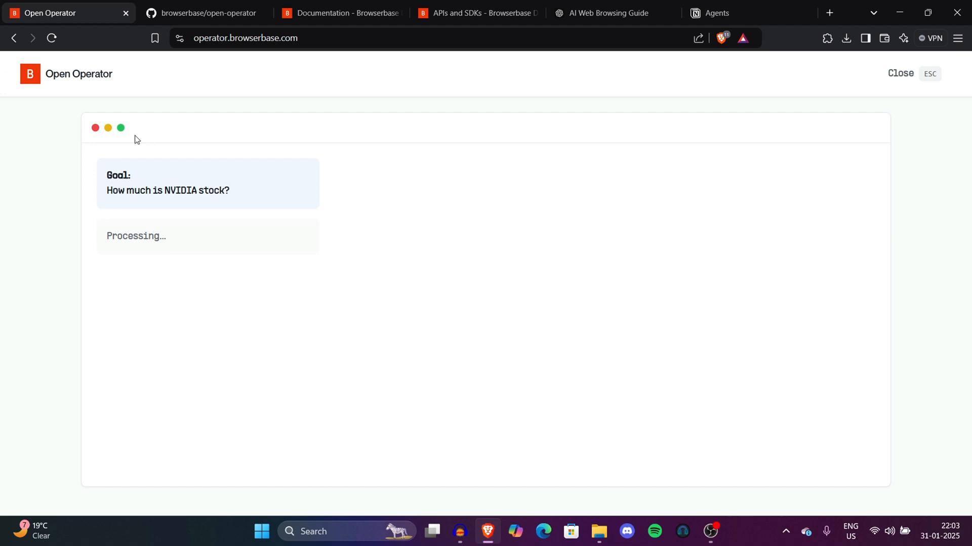
{"action": "mouse_move", "coordinate": [239, 271]}
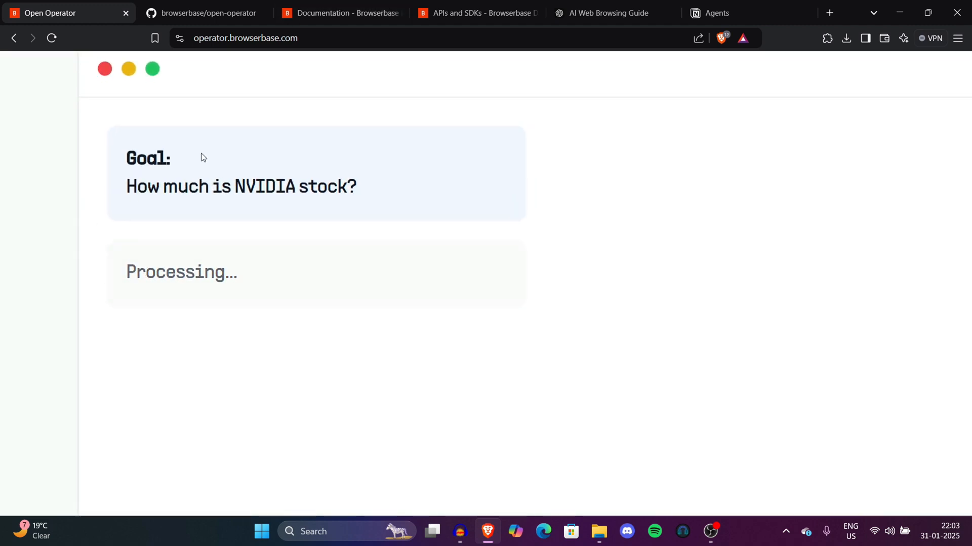
{"action": "left_click_drag", "start_coordinate": [125, 157], "coordinate": [357, 198]}
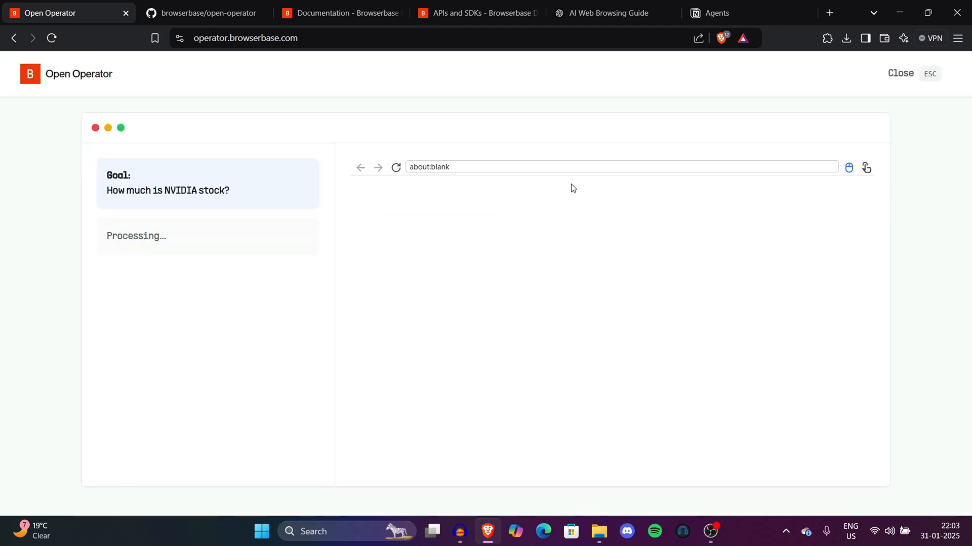
{"action": "mouse_move", "coordinate": [696, 348]}
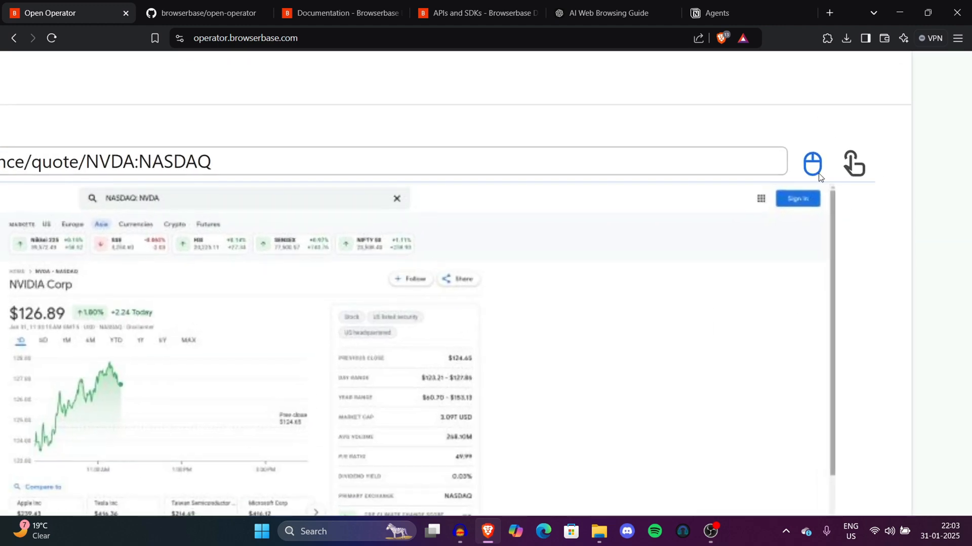
- Scroll through the agent's browser view showing the Google sign-in page
{"action": "scroll", "scroll_direction": "down", "scroll_amount": 3}
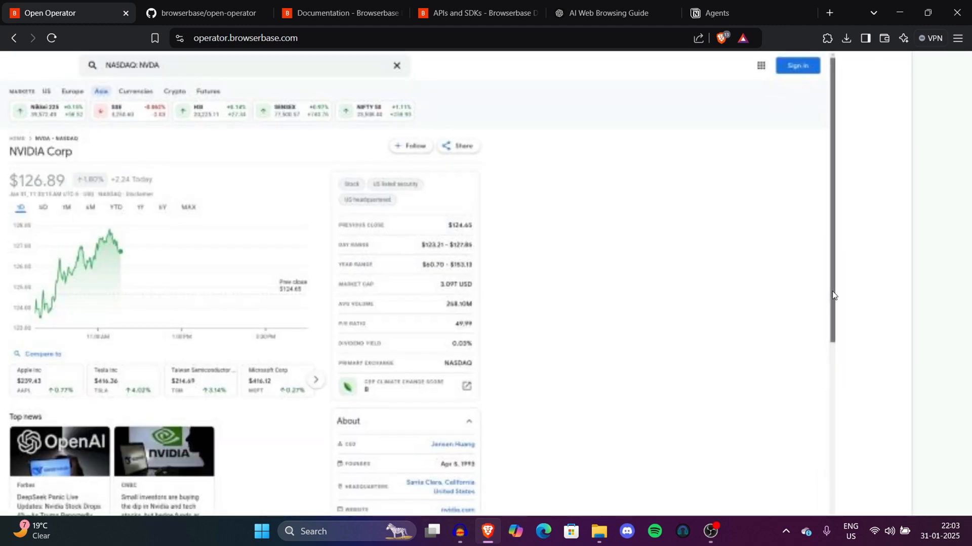
{"action": "scroll", "scroll_direction": "down", "scroll_amount": 3}
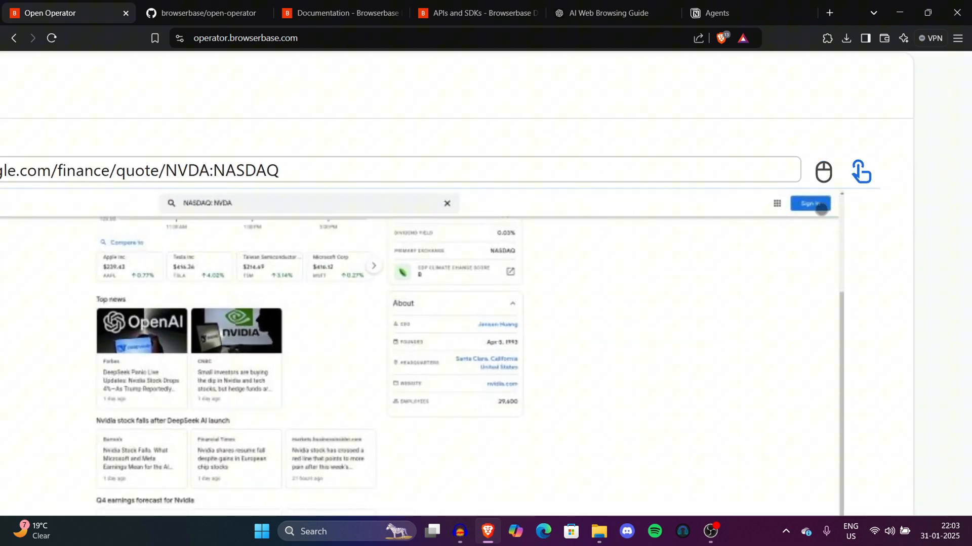
{"action": "scroll", "scroll_direction": "down", "scroll_amount": 3}
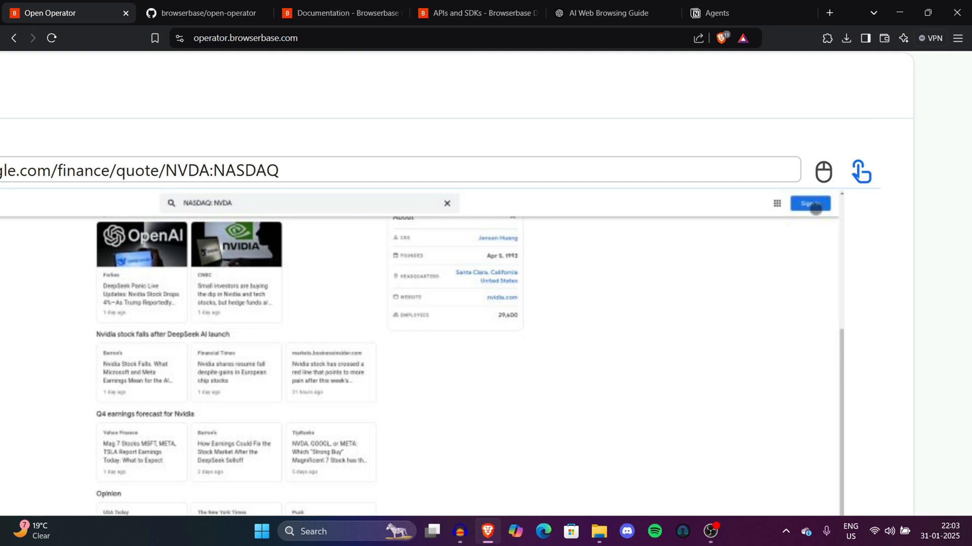
{"action": "scroll", "scroll_direction": "down", "scroll_amount": 3}
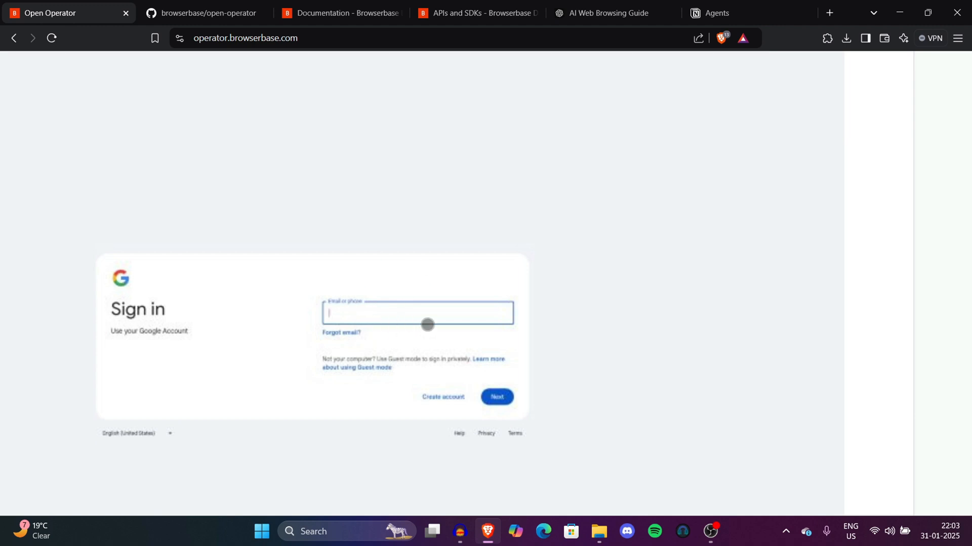
{"action": "mouse_move", "coordinate": [328, 312]}
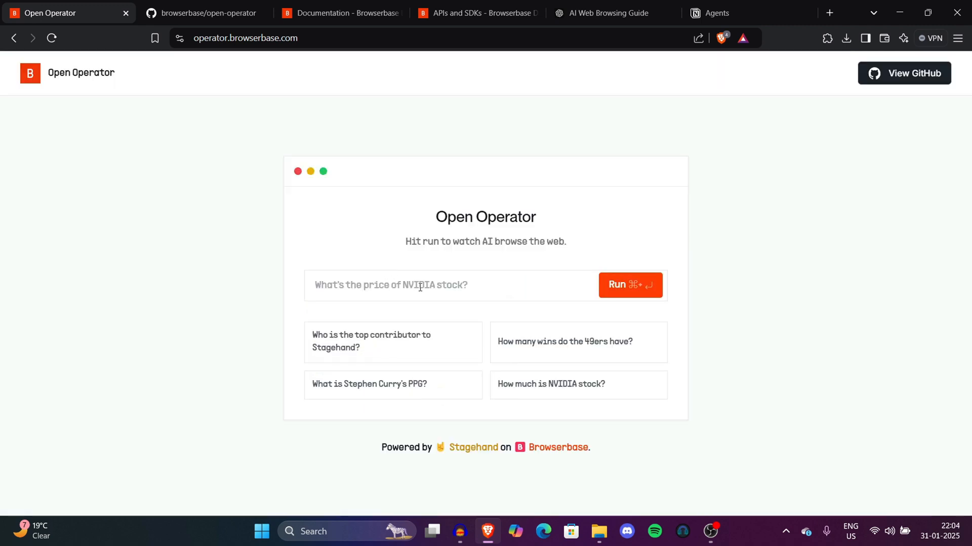
{"action": "mouse_move", "coordinate": [562, 385]}
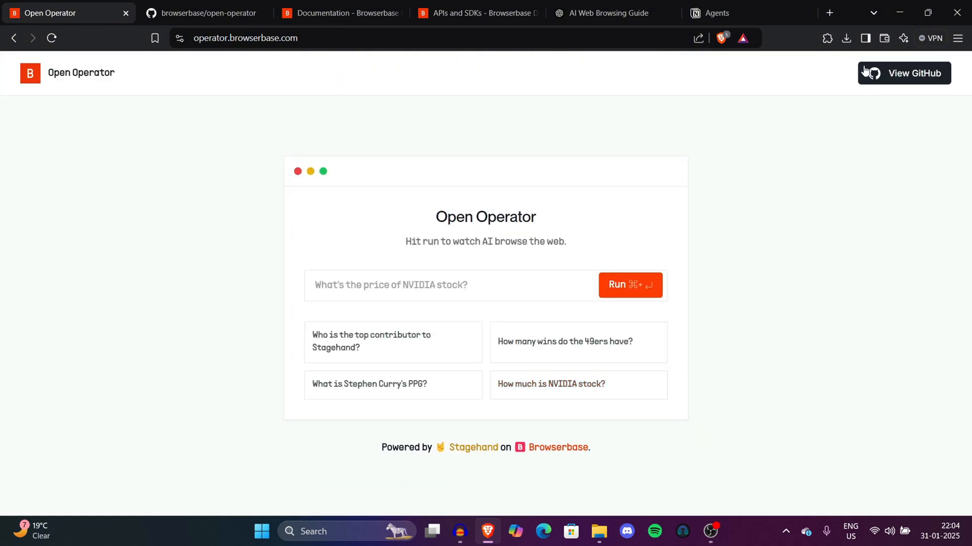
- Follow the View GitHub link to the Open Operator repository
{"action": "left_click", "coordinate": [904, 72]}
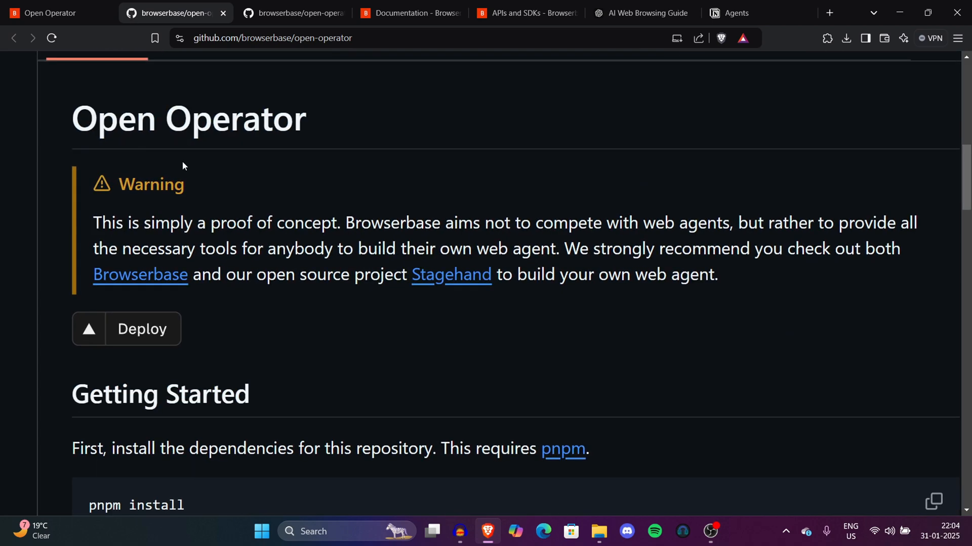
- Highlight the README warning passages about not competing with agents and checking out Stagehand
{"action": "left_click_drag", "start_coordinate": [93, 223], "coordinate": [585, 222]}
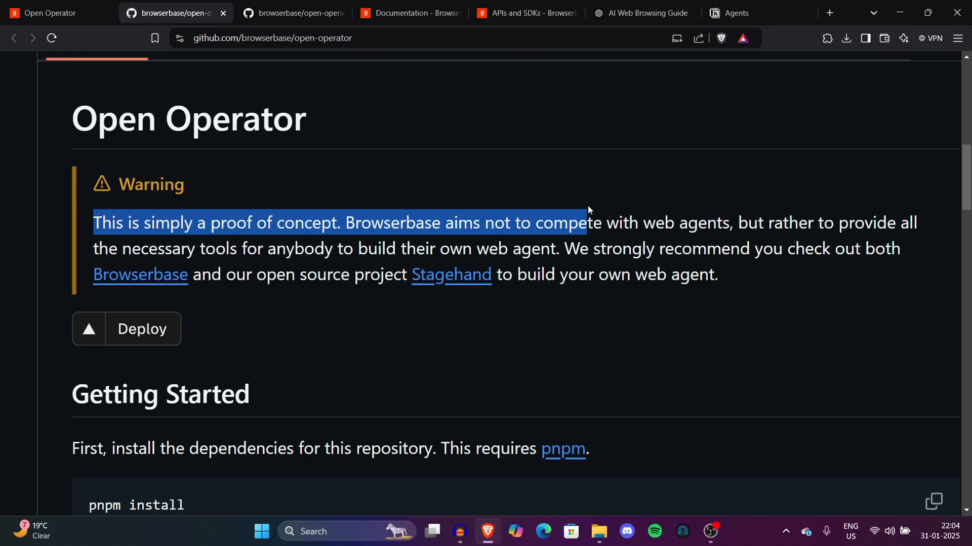
{"action": "left_click_drag", "start_coordinate": [587, 223], "coordinate": [764, 223]}
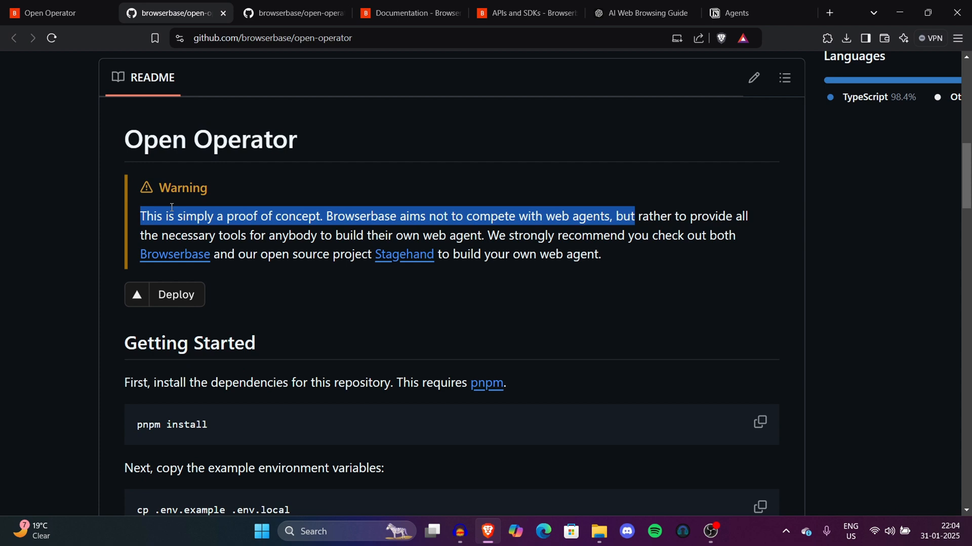
{"action": "left_click", "coordinate": [390, 202]}
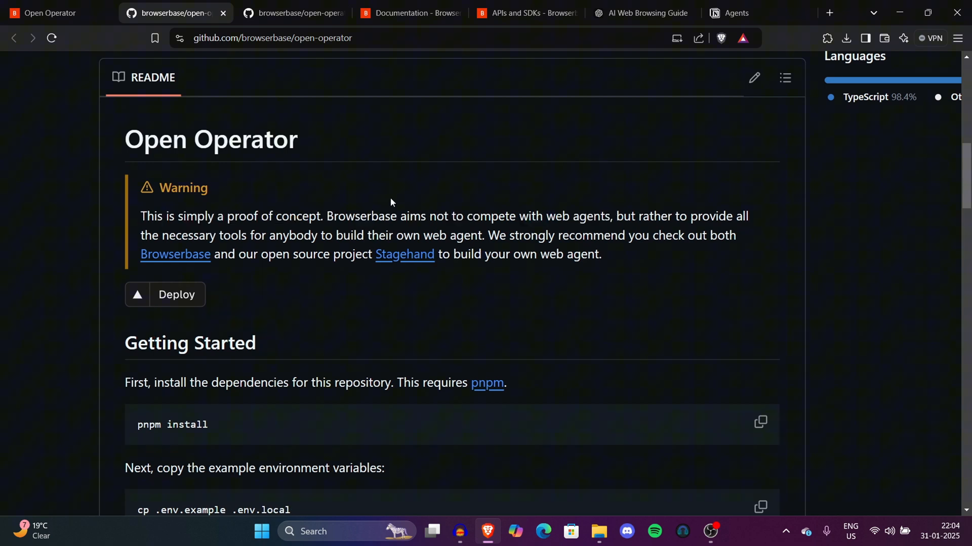
{"action": "left_click_drag", "start_coordinate": [327, 217], "coordinate": [619, 216]}
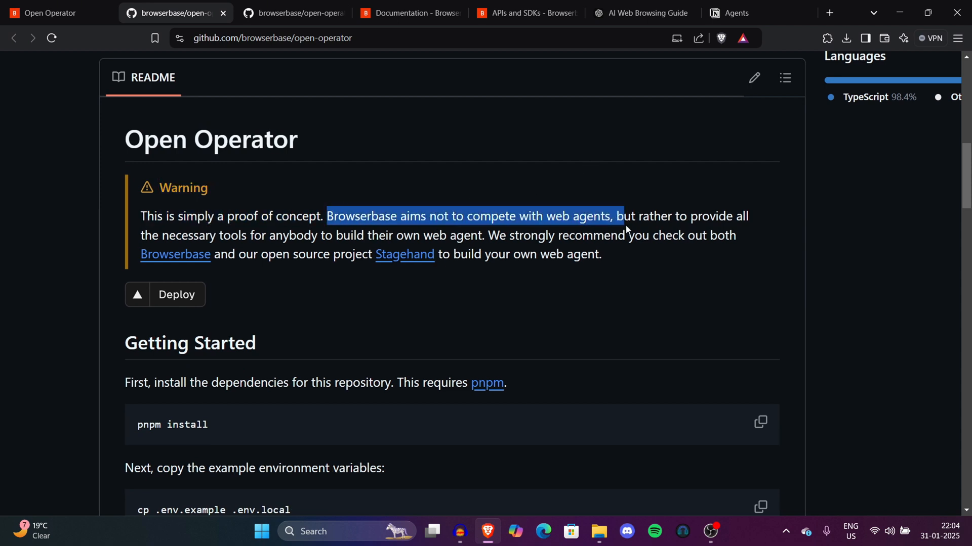
{"action": "left_click", "coordinate": [640, 251]}
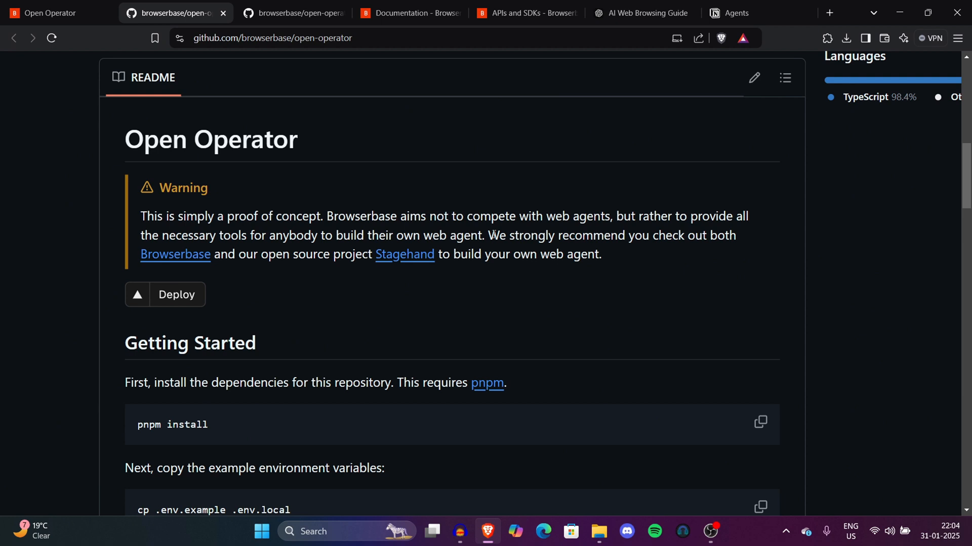
{"action": "left_click_drag", "start_coordinate": [490, 235], "coordinate": [600, 254]}
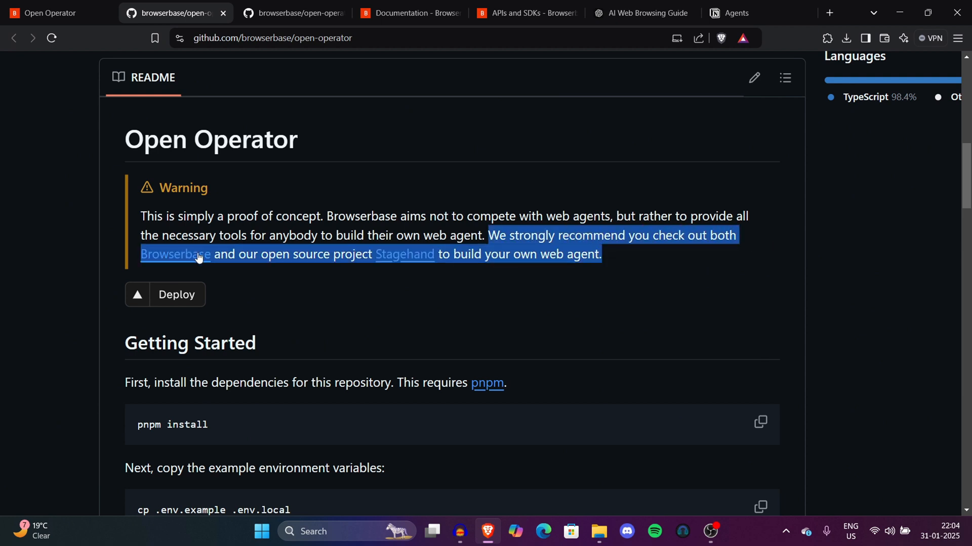
{"action": "left_click", "coordinate": [473, 227]}
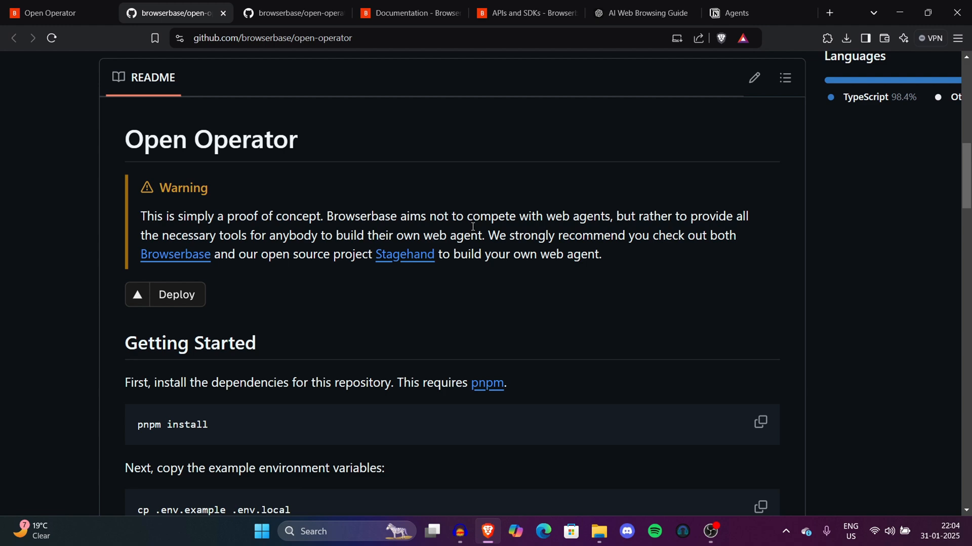
- Scroll through Getting Started and How It Works diagrams, then return to the Open Operator tab
{"action": "scroll", "scroll_direction": "down", "scroll_amount": 3}
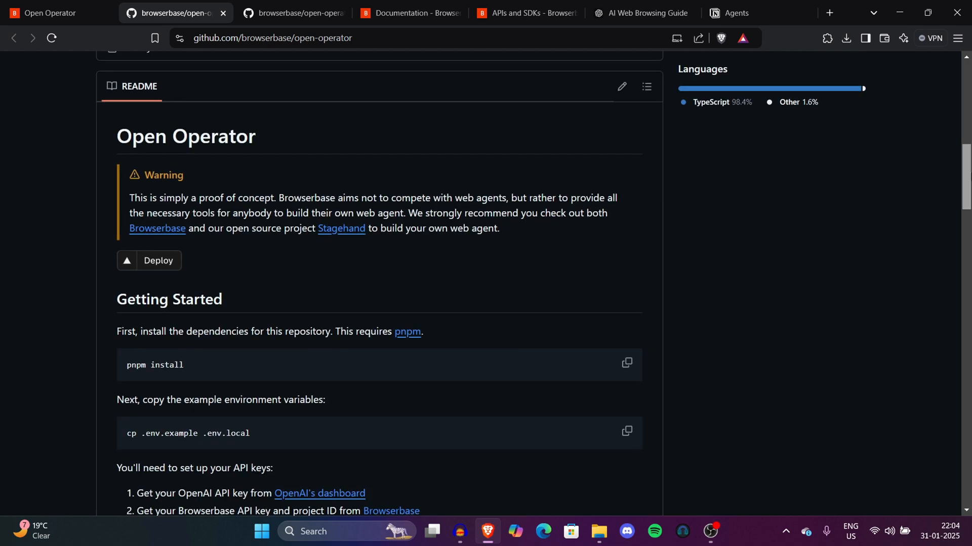
{"action": "scroll", "scroll_direction": "down", "scroll_amount": 3}
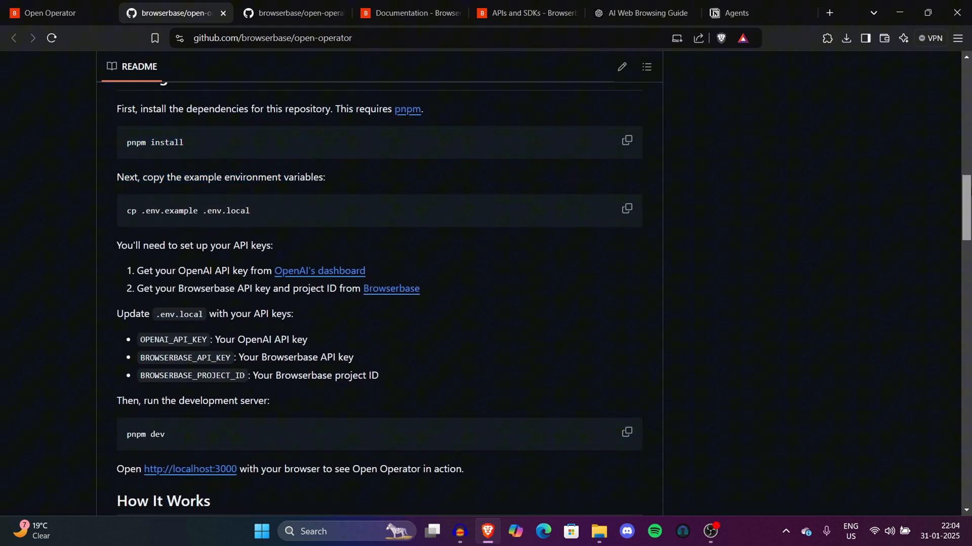
{"action": "scroll", "scroll_direction": "down", "scroll_amount": 3}
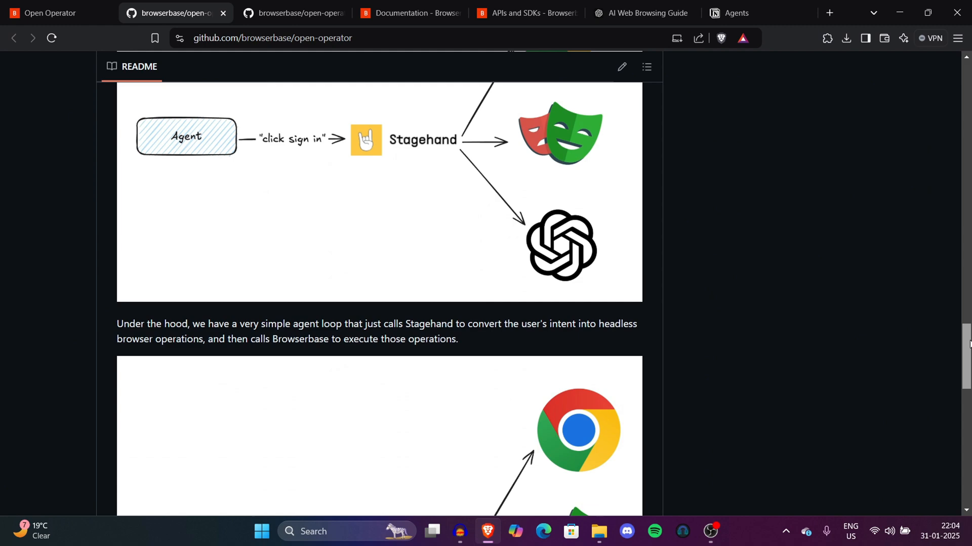
{"action": "left_click", "coordinate": [48, 13]}
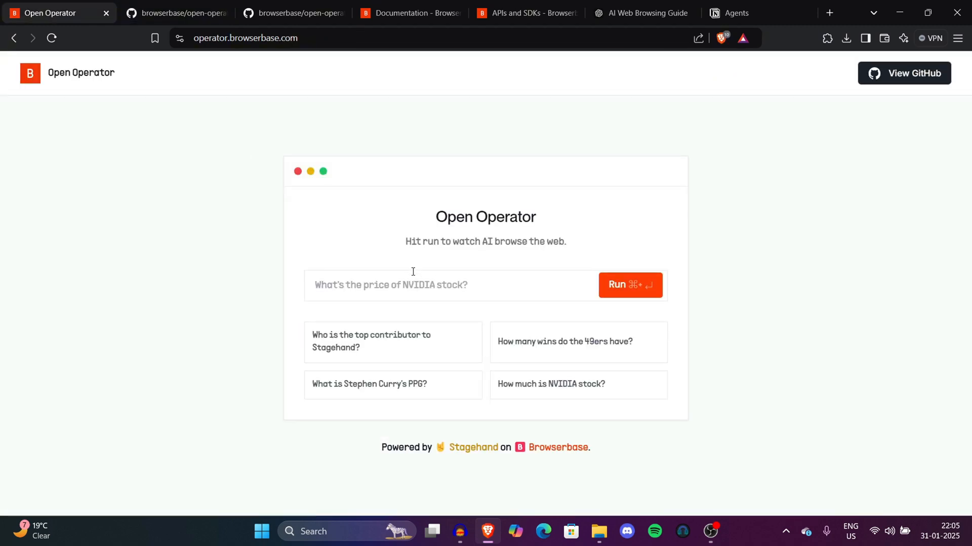
- Enter the task 'make mermaid graph on web agents' and run it
{"action": "left_click", "coordinate": [413, 285]}
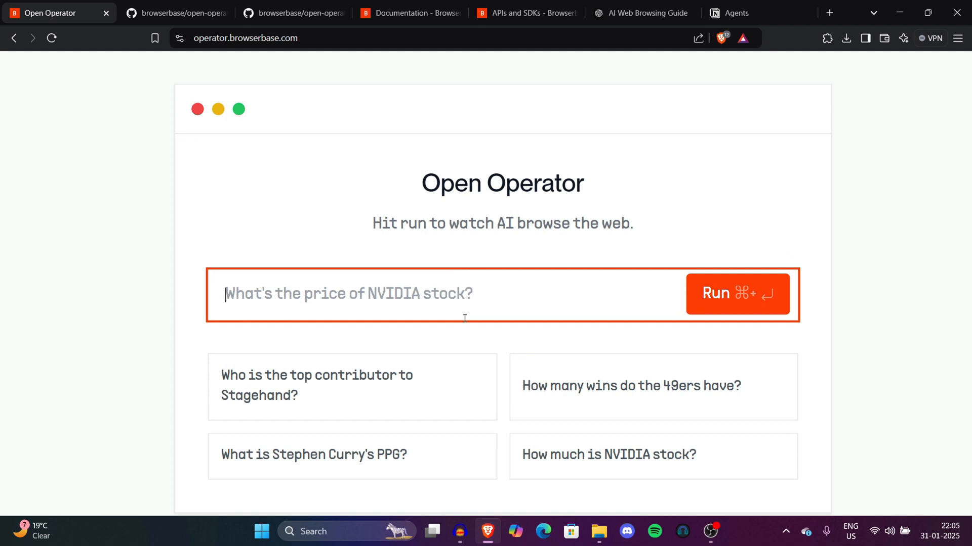
{"action": "type", "text": "make merm"}
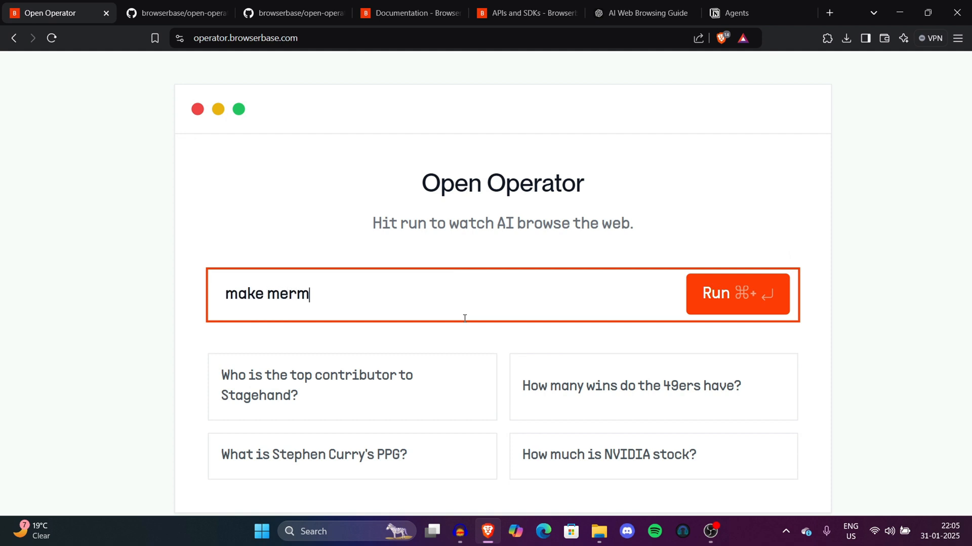
{"action": "type", "text": "aid graph"}
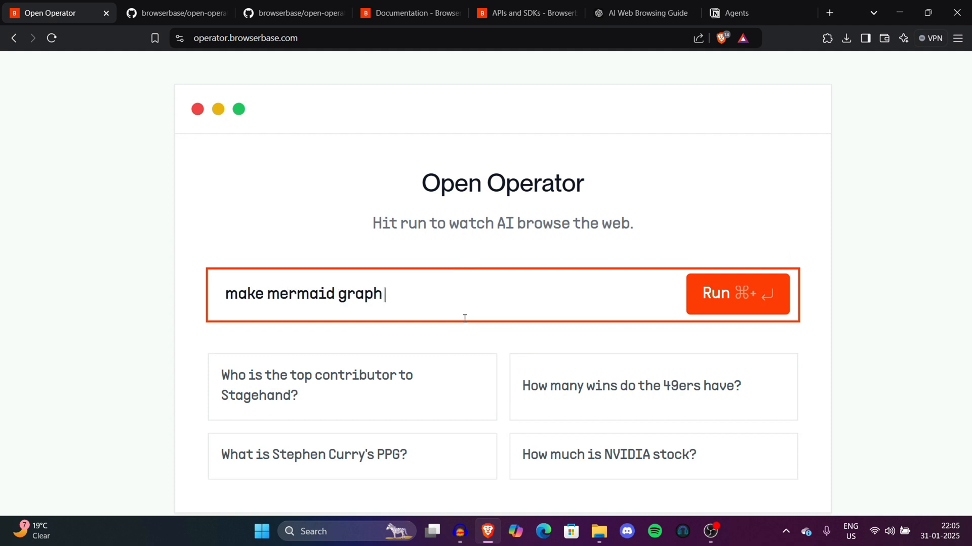
{"action": "type", "text": "on web"}
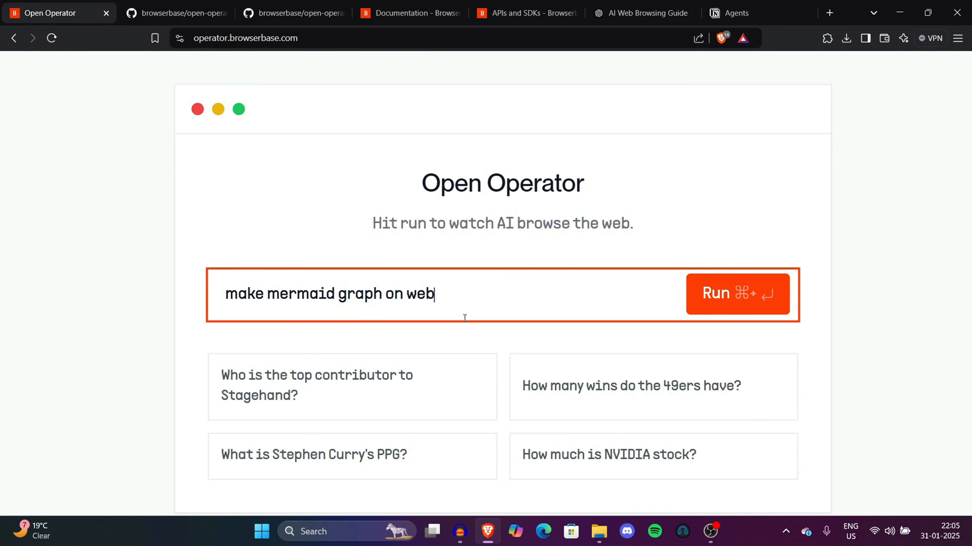
{"action": "type", "text": "agents"}
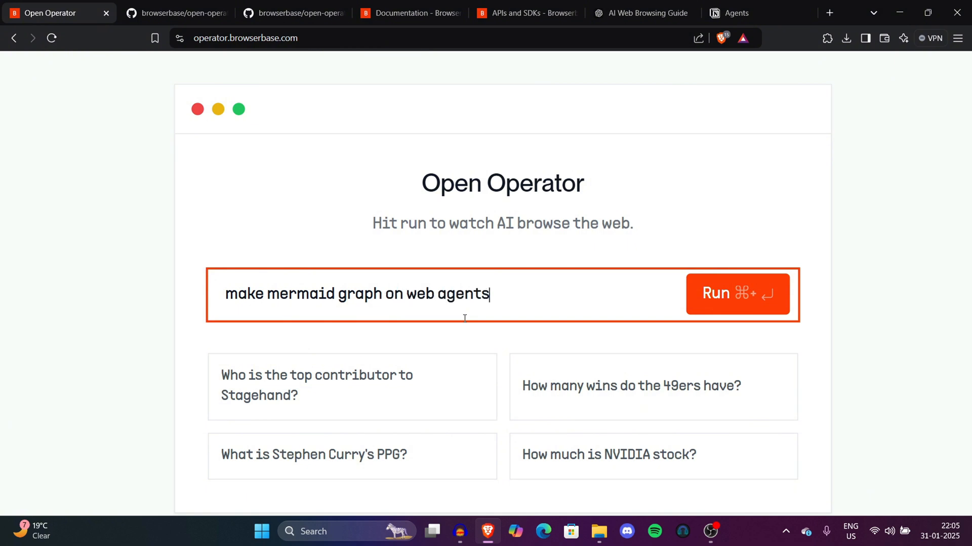
{"action": "left_click", "coordinate": [737, 293]}
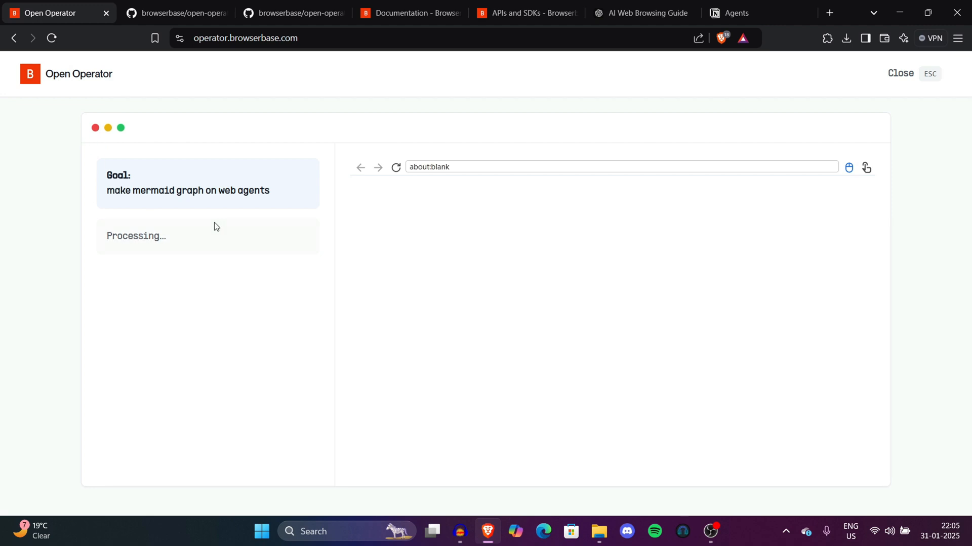
- Let the agent's first step navigate the preview browser to mermaid.js.org
{"action": "type", "text": "mermaid.js.org/#/"}
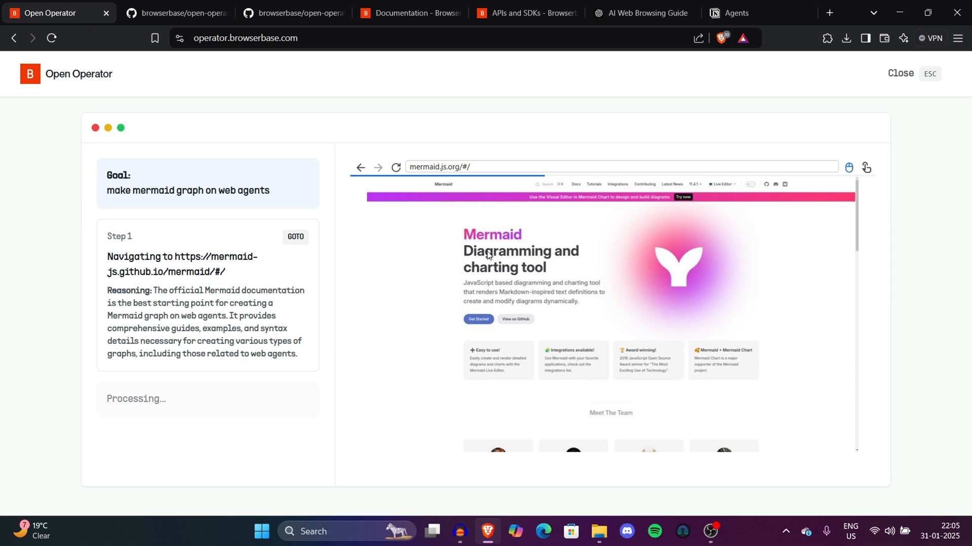
{"action": "mouse_move", "coordinate": [599, 260]}
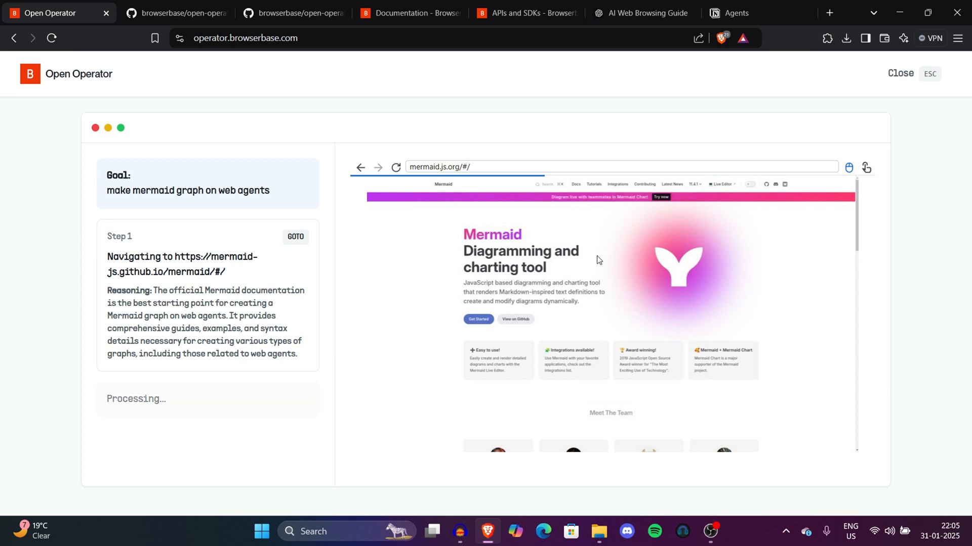
{"action": "mouse_move", "coordinate": [556, 241]}
{"action": "type", "text": "make a diagram on esc"}
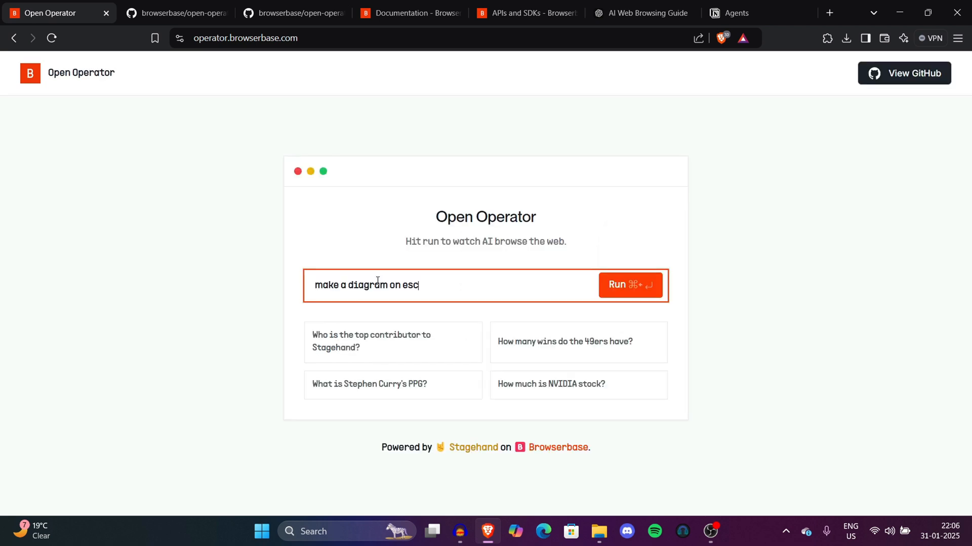
{"action": "type", "text": "lidra2"}
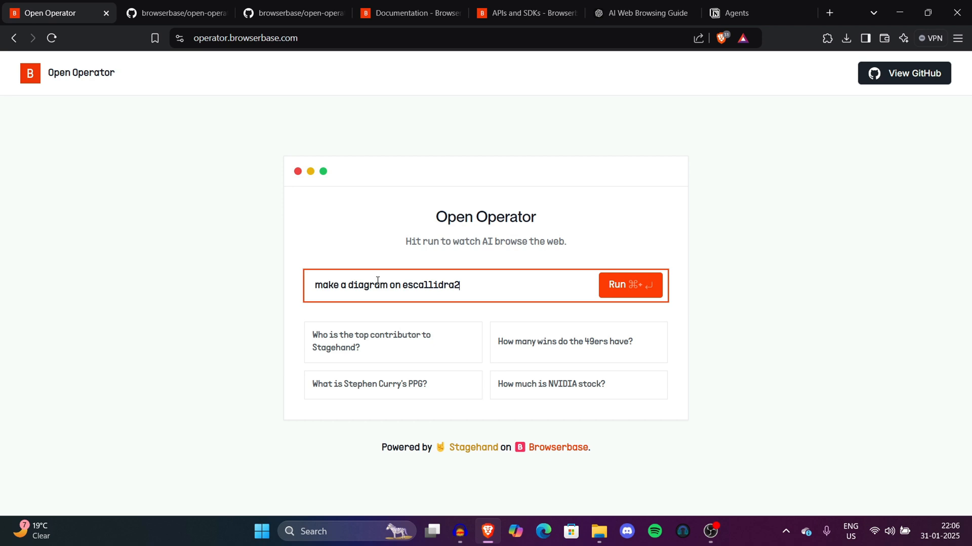
{"action": "type", "text": "https://excalidraw.com/"}
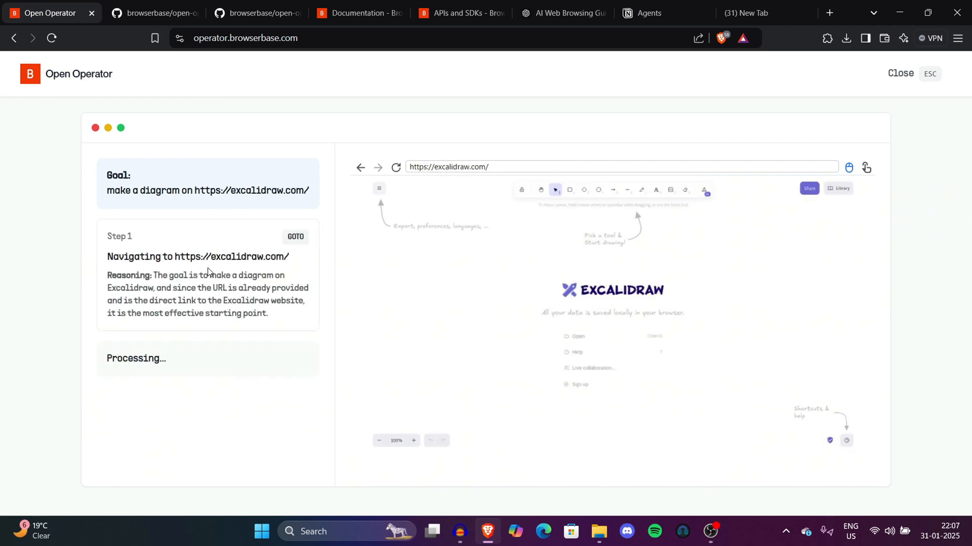
{"action": "mouse_move", "coordinate": [751, 236]}
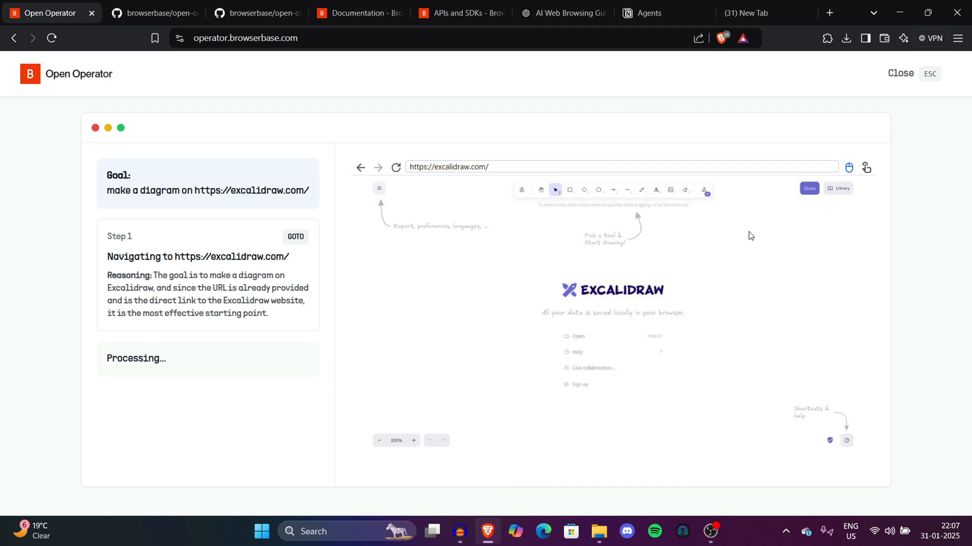
{"action": "left_click", "coordinate": [413, 440]}
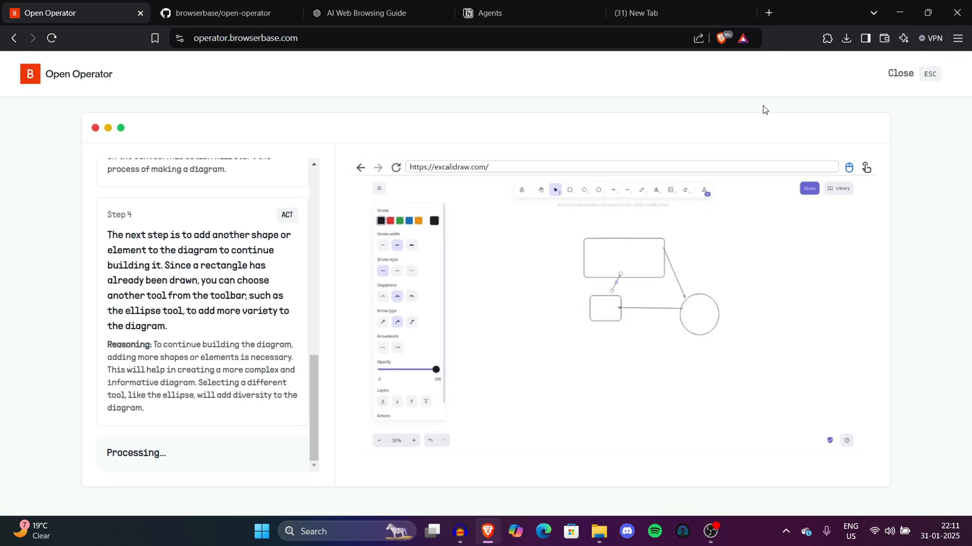
{"action": "mouse_move", "coordinate": [712, 283]}
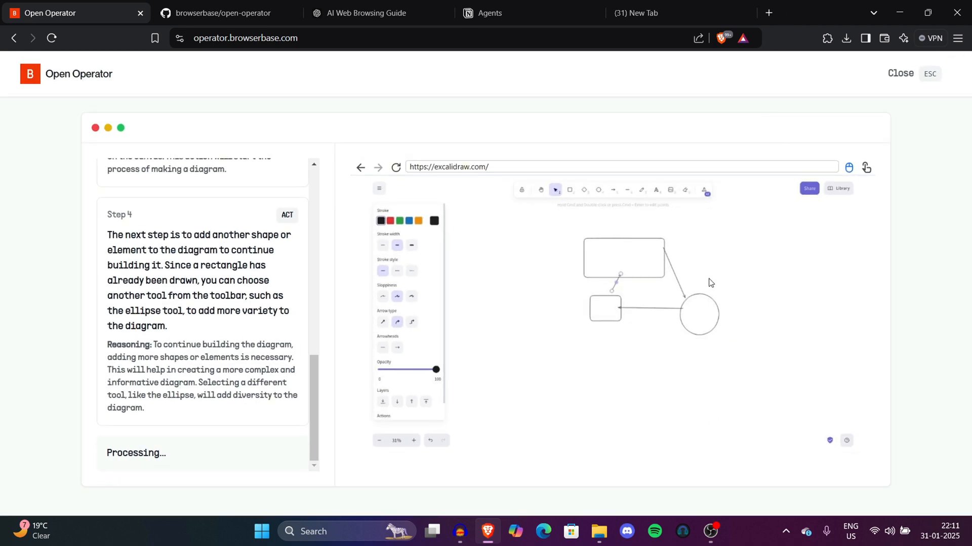
- Watch the agent add shapes to the Excalidraw diagram at step 4
{"action": "left_click", "coordinate": [413, 441]}
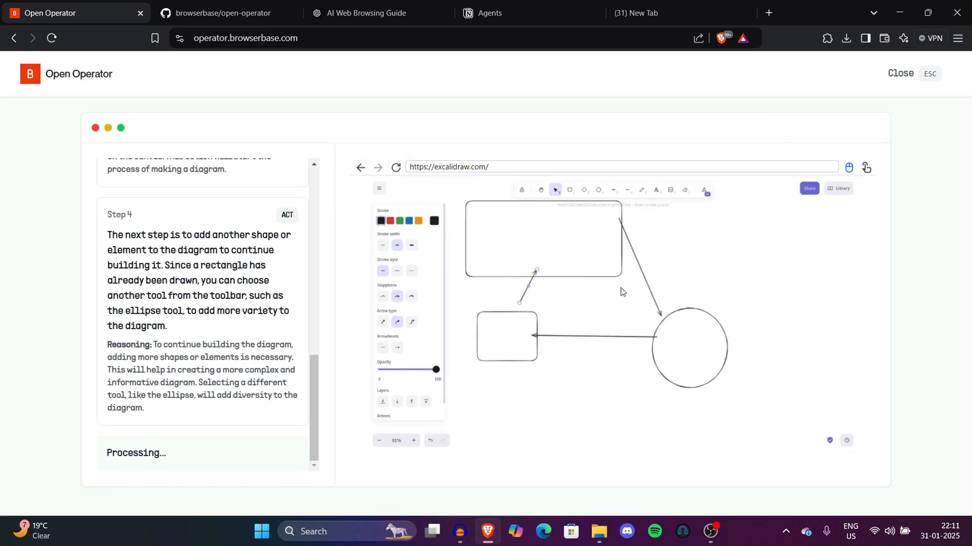
{"action": "mouse_move", "coordinate": [304, 264]}
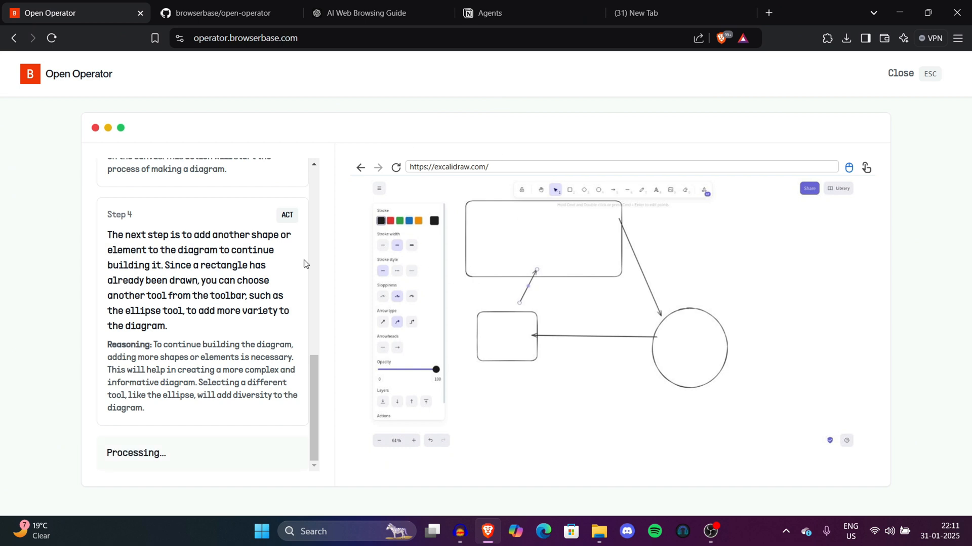
{"action": "mouse_move", "coordinate": [334, 273]}
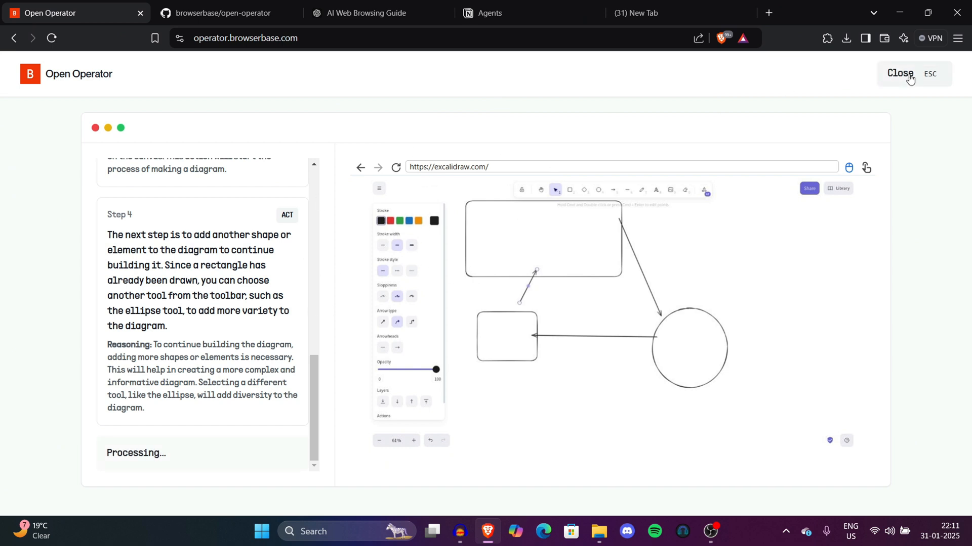
- Close the Excalidraw run and launch 'ask chatgpt to write a mail for me'
{"action": "left_click", "coordinate": [897, 73]}
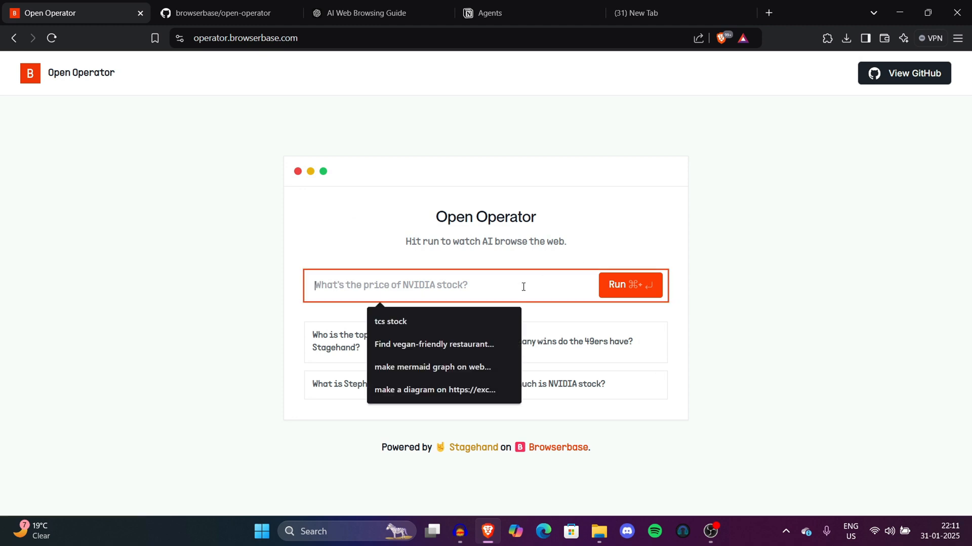
{"action": "type", "text": "a"}
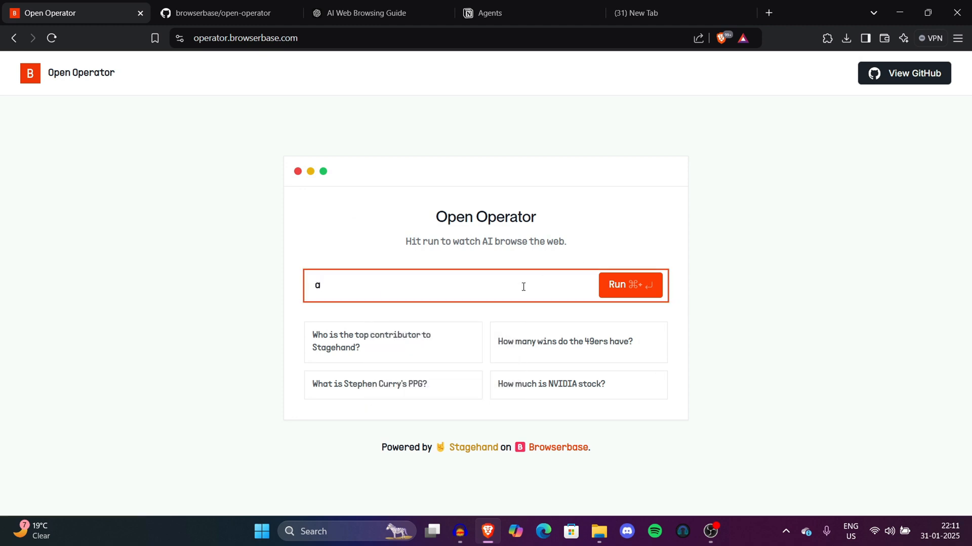
{"action": "left_click", "coordinate": [630, 285]}
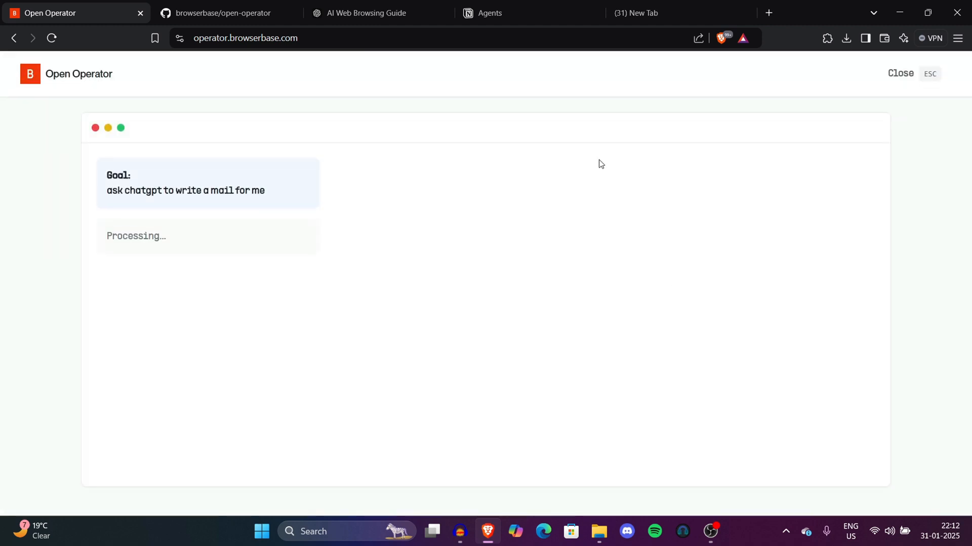
{"action": "mouse_move", "coordinate": [141, 182]}
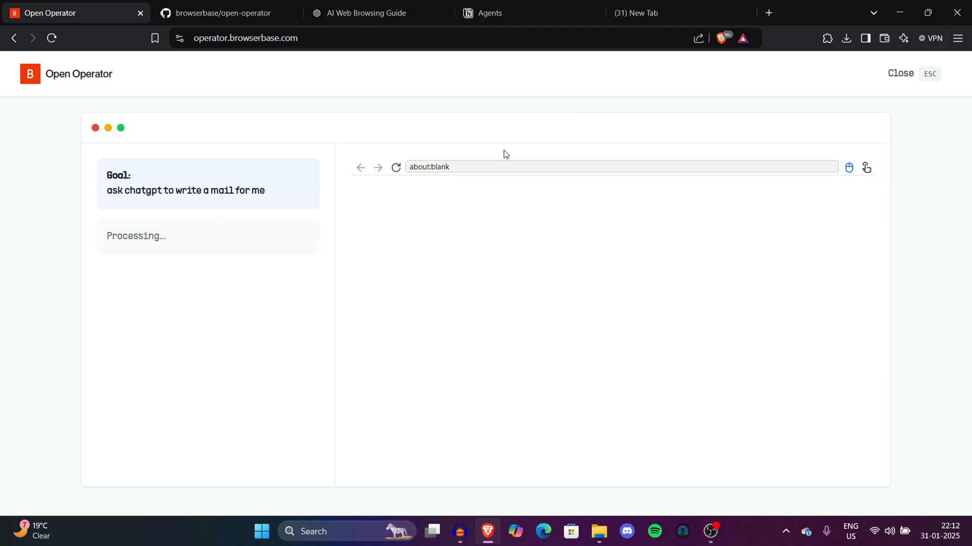
{"action": "mouse_move", "coordinate": [524, 182]}
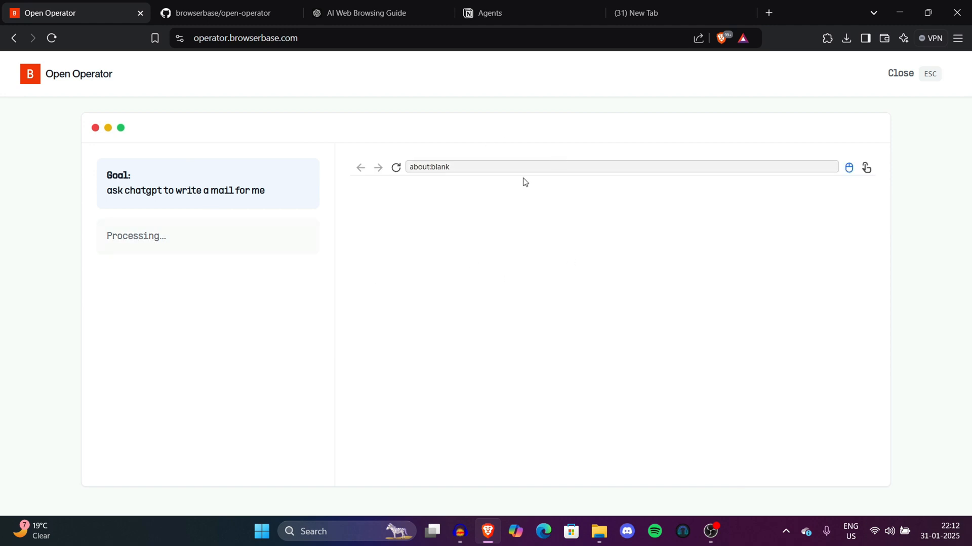
{"action": "mouse_move", "coordinate": [501, 229]}
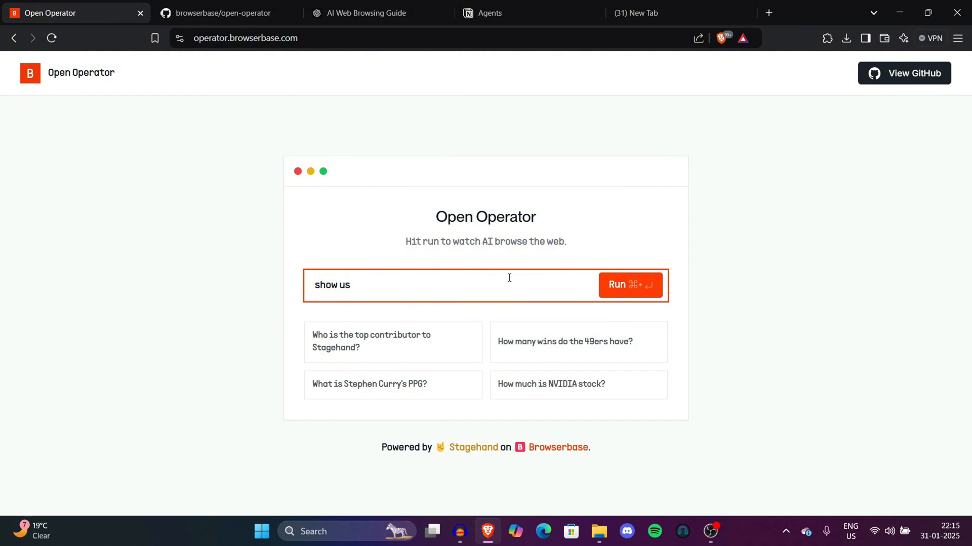
- Finish the 'show us the latest in AI' prompt and run the agent to search Google for AI news
{"action": "type", "text": "the"}
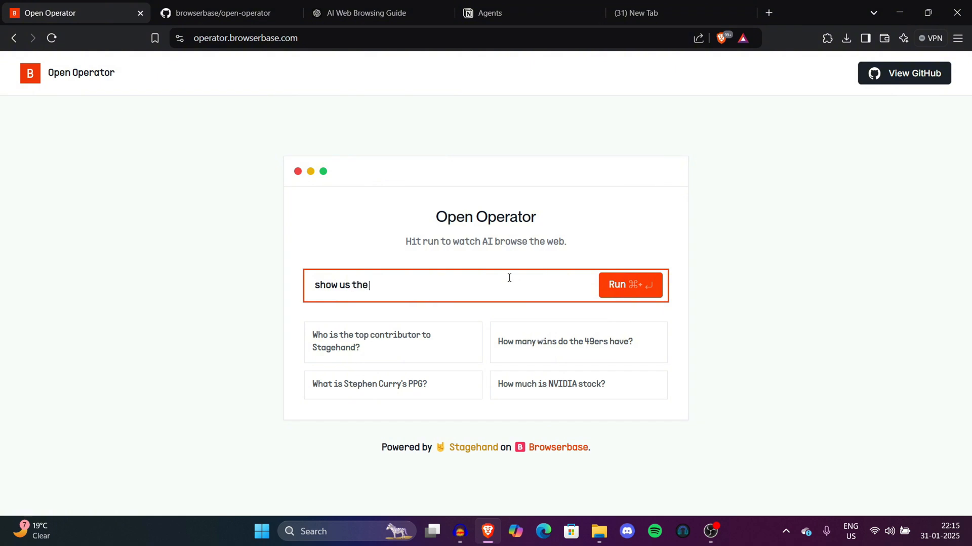
{"action": "type", "text": "latest in"}
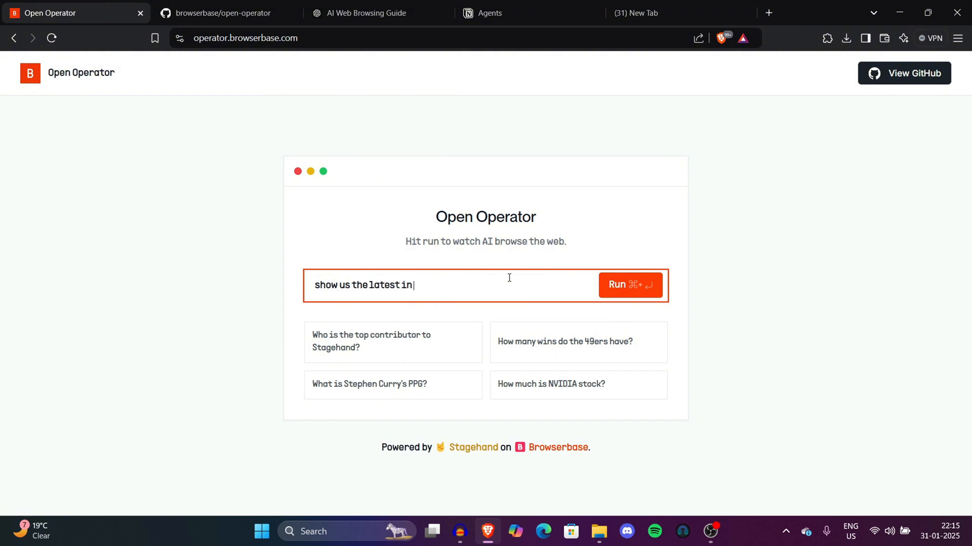
{"action": "left_click", "coordinate": [630, 286]}
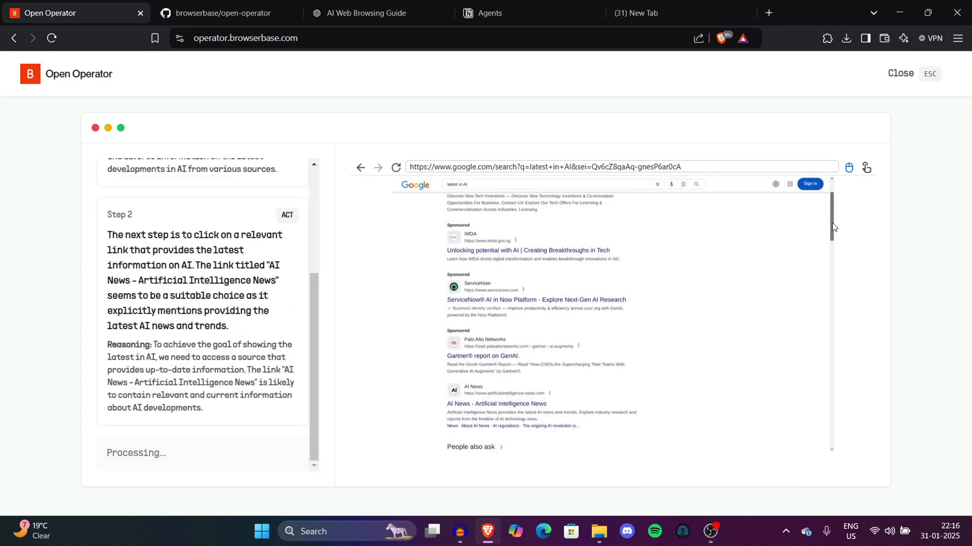
{"action": "left_click", "coordinate": [223, 13]}
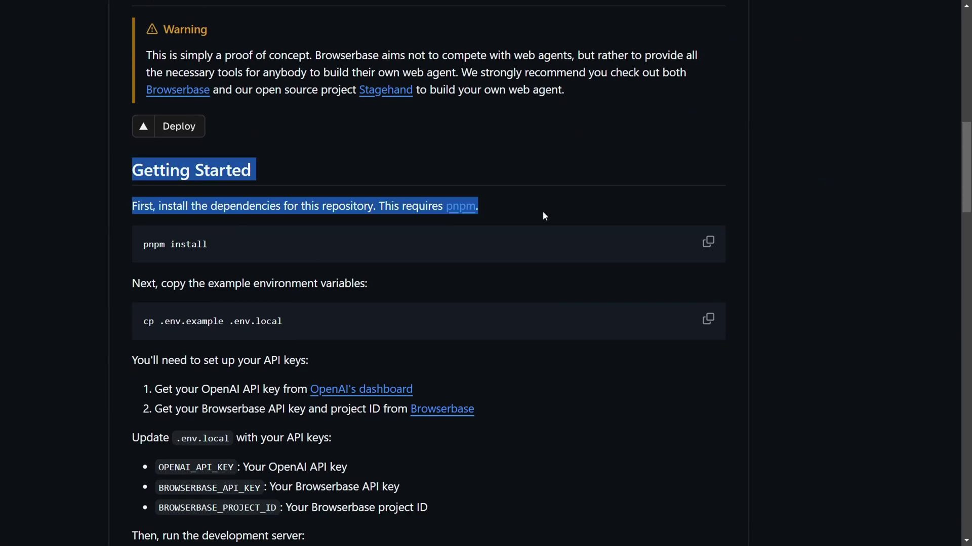
- Clear the text highlight on the README's Getting Started section
{"action": "left_click", "coordinate": [707, 242]}
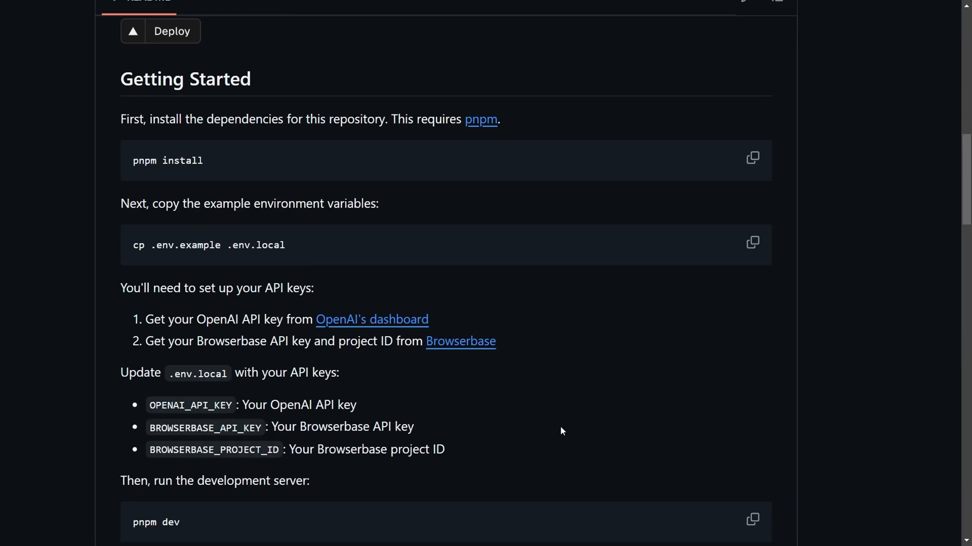
- Scroll through the README's How It Works section down to Key Technologies
{"action": "scroll", "scroll_direction": "down", "scroll_amount": 3}
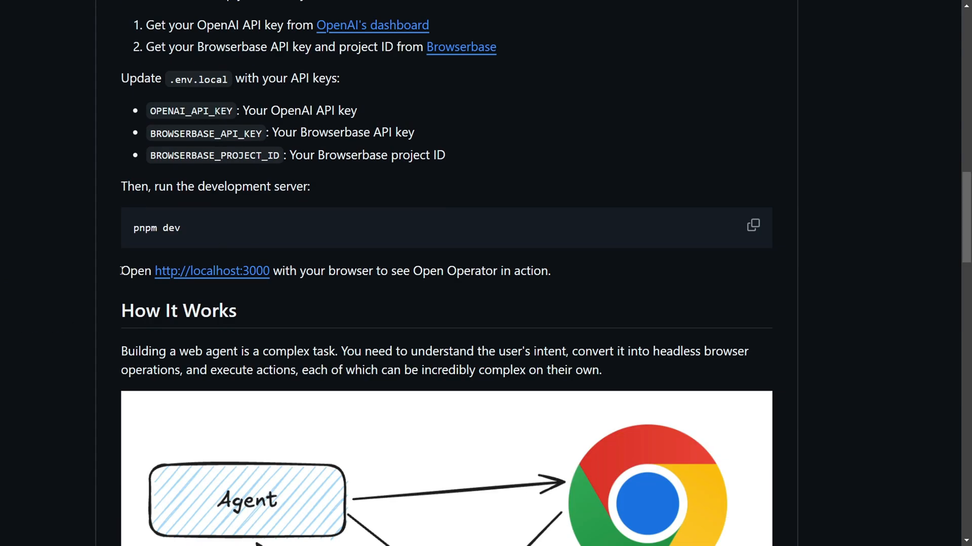
{"action": "scroll", "scroll_direction": "down", "scroll_amount": 3}
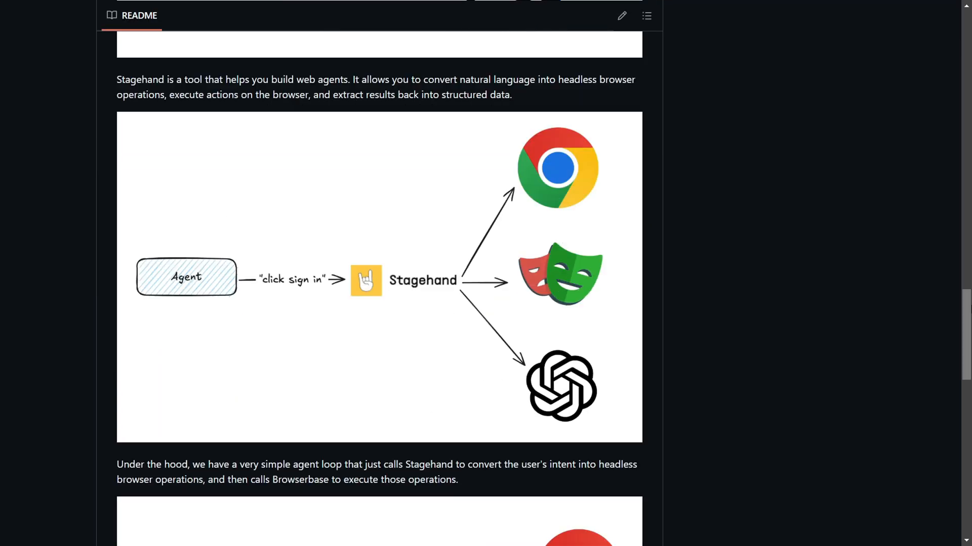
{"action": "scroll", "scroll_direction": "down", "scroll_amount": 3}
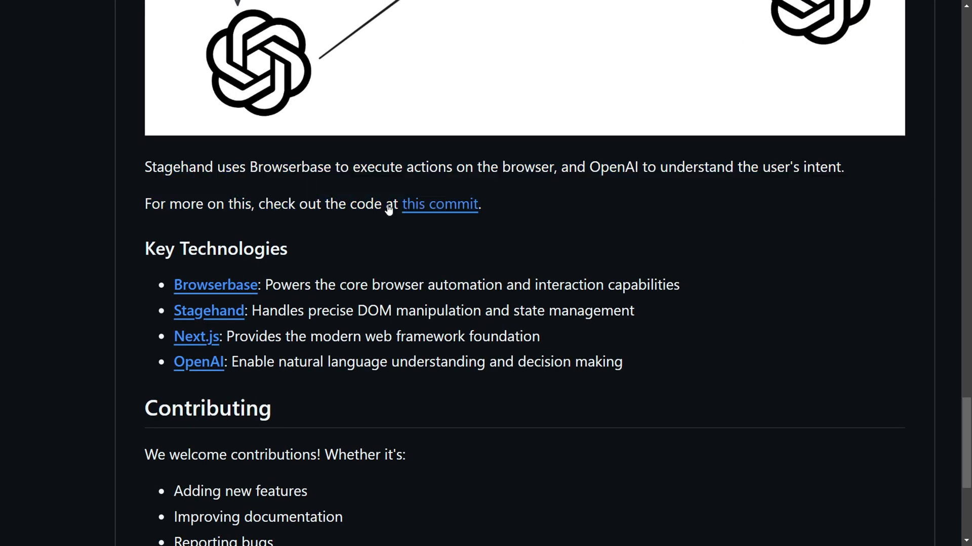
- Highlight the Next.js, OpenAI and Browserbase descriptions, then continue to Contributing and License
{"action": "left_click_drag", "start_coordinate": [269, 311], "coordinate": [635, 310]}
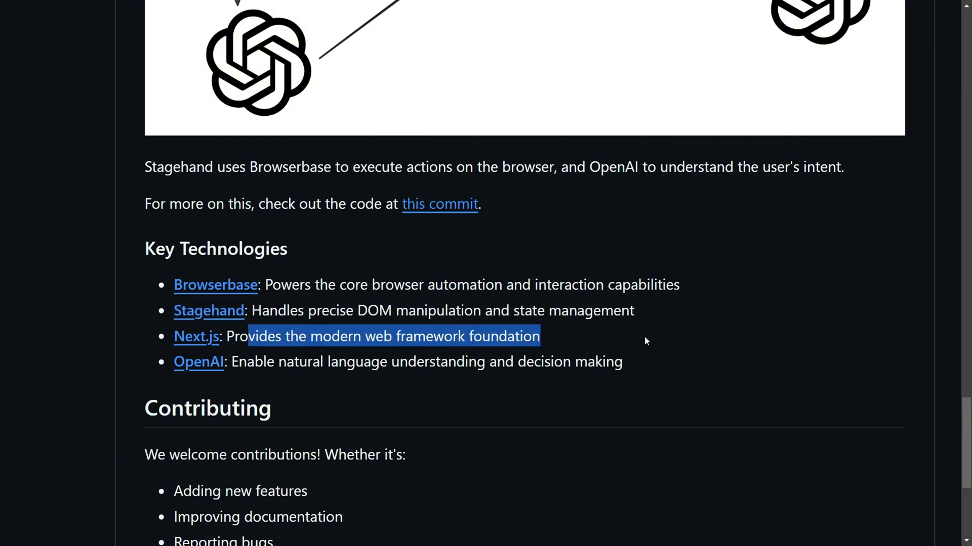
{"action": "left_click_drag", "start_coordinate": [340, 362], "coordinate": [621, 363]}
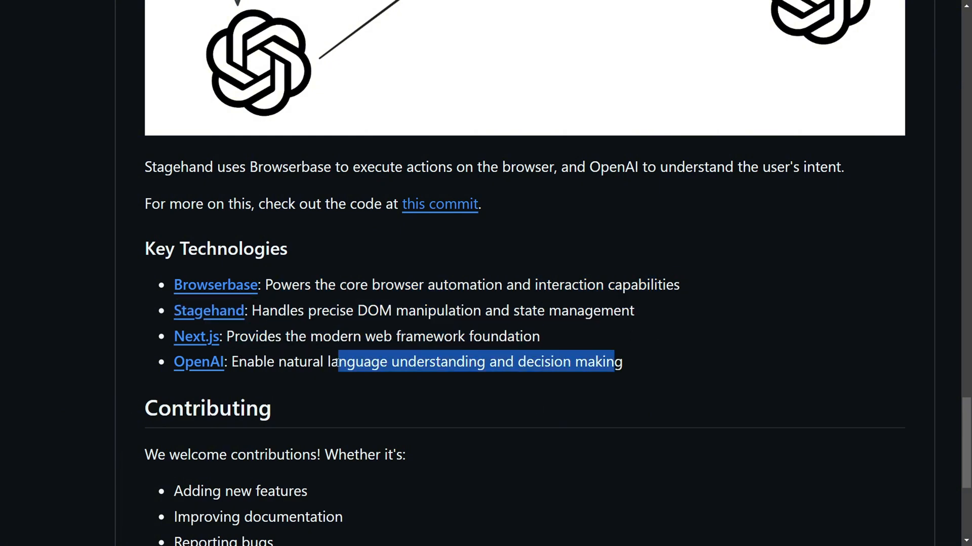
{"action": "left_click_drag", "start_coordinate": [277, 284], "coordinate": [573, 285]}
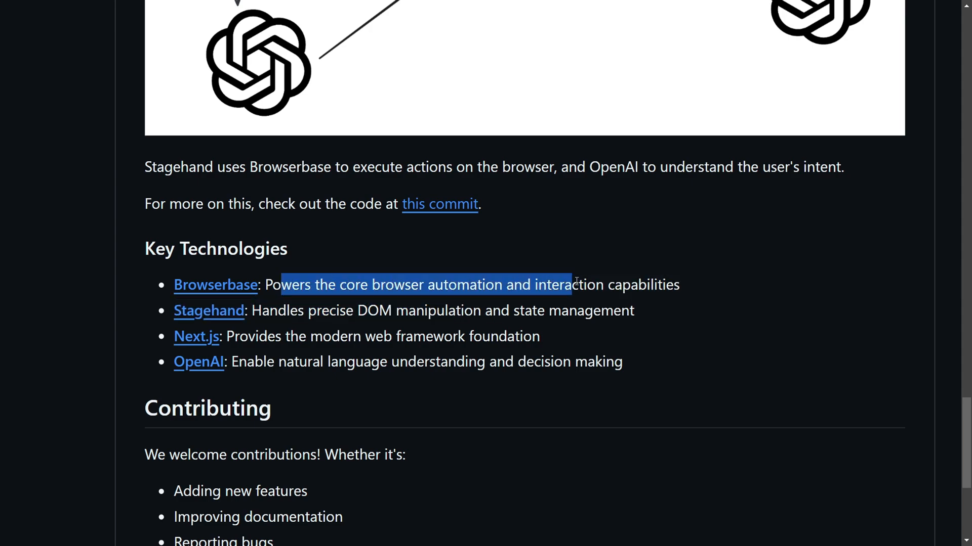
{"action": "scroll", "scroll_direction": "down", "scroll_amount": 3}
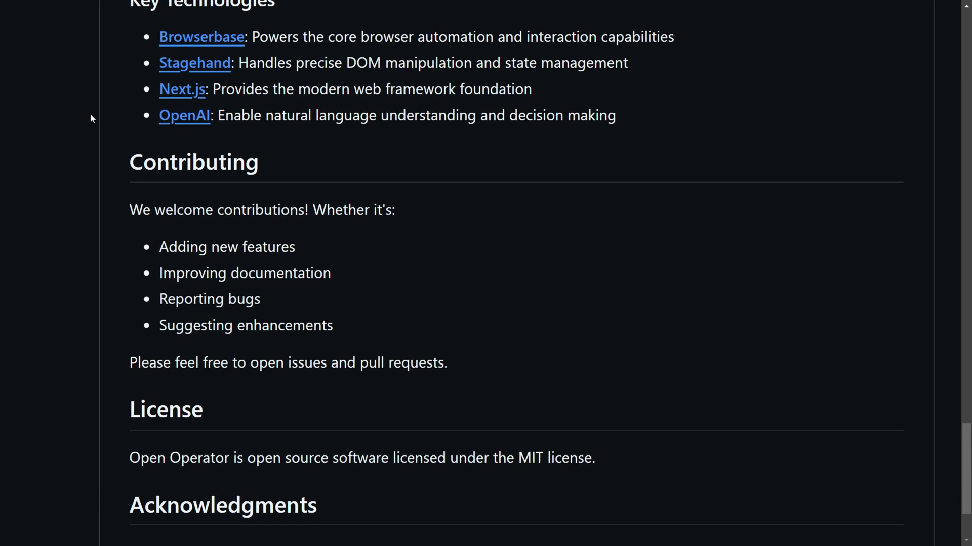